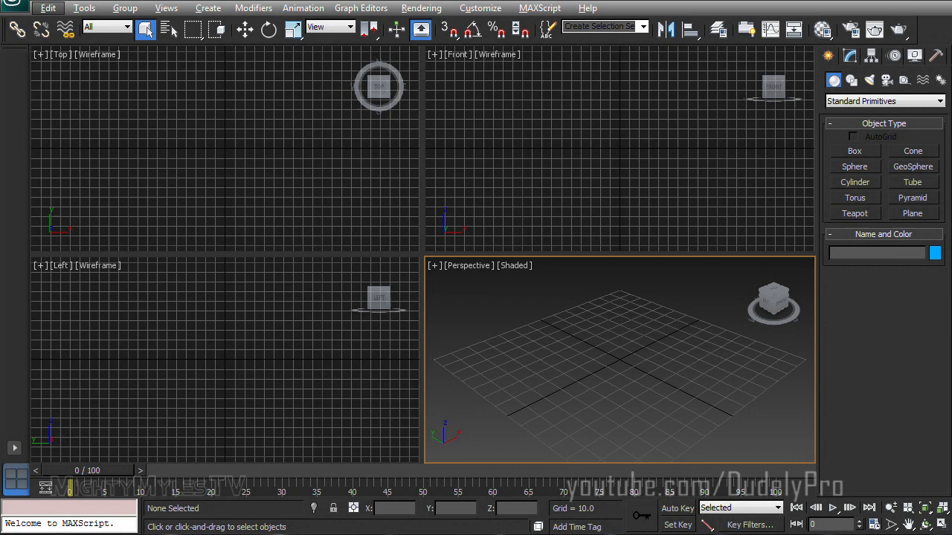
pyautogui.moveTo(615, 232)
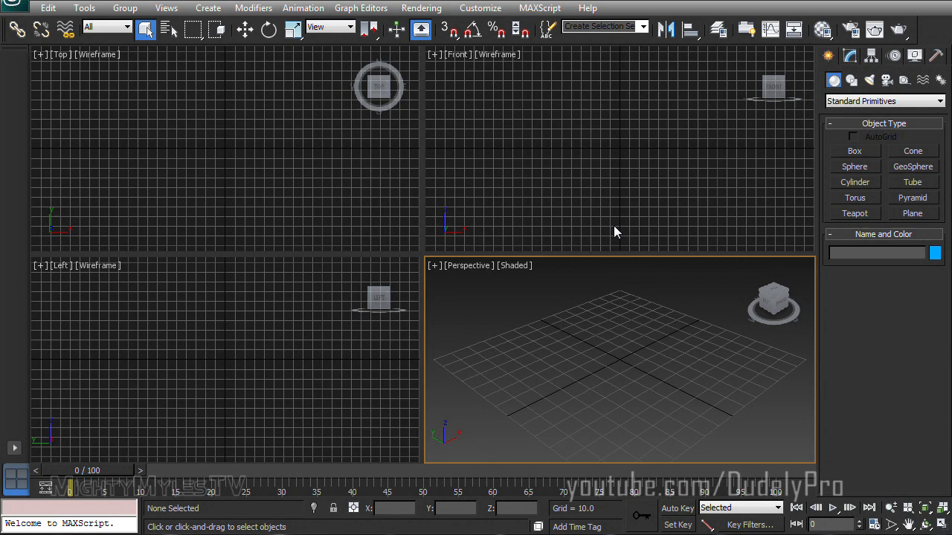
pyautogui.moveTo(623, 361)
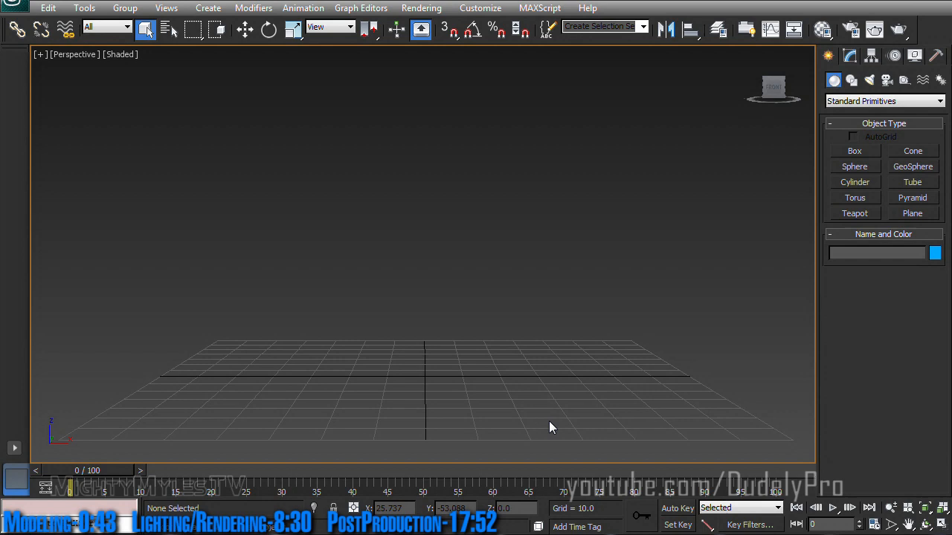
pyautogui.moveTo(666, 164)
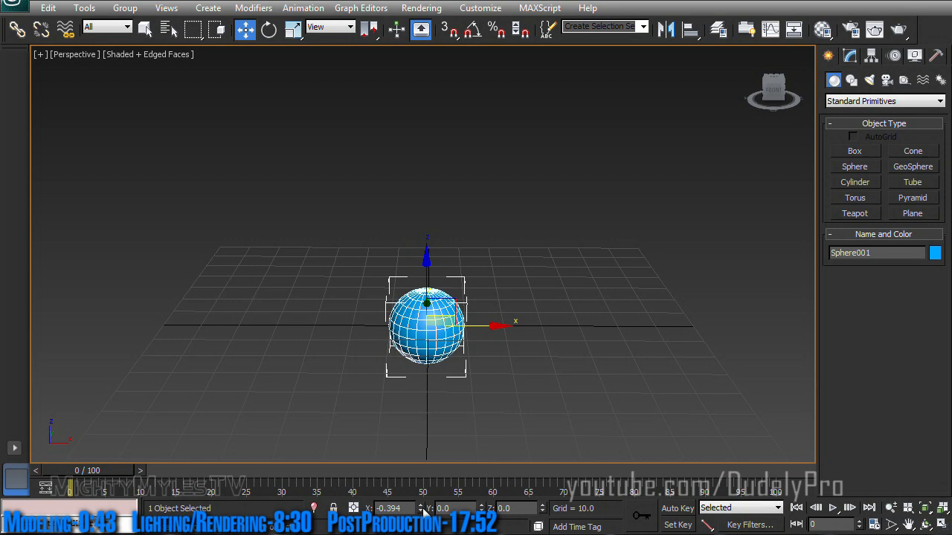
# Step: Bring up the quad menu on Sphere001 to reach its convert-to options
pyautogui.rightClick(425, 325)
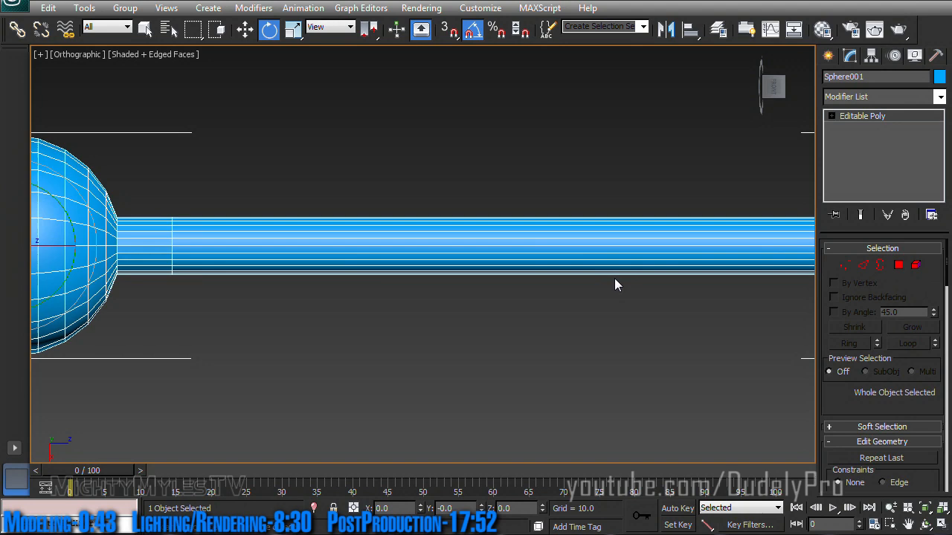
# Step: Cap the rod's free end with a matching sphere, forming a dumbbell
pyautogui.click(862, 265)
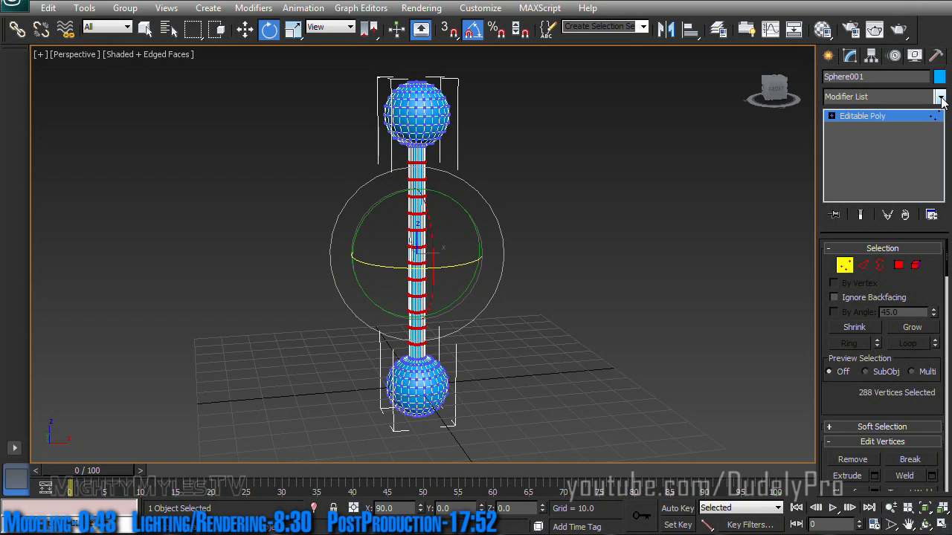
# Step: Apply an FFD 3x3x3 modifier to the dumbbell from the Modifier List
pyautogui.click(940, 97)
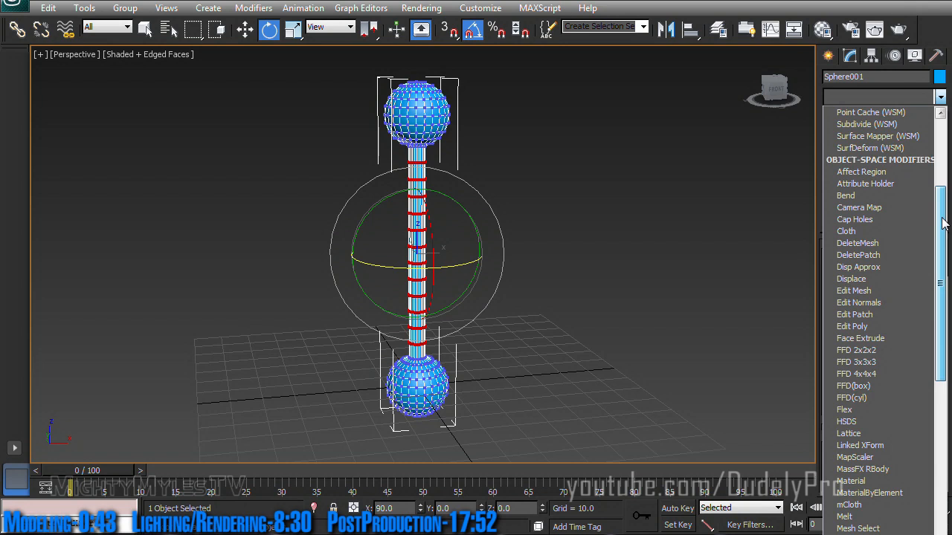
pyautogui.click(856, 361)
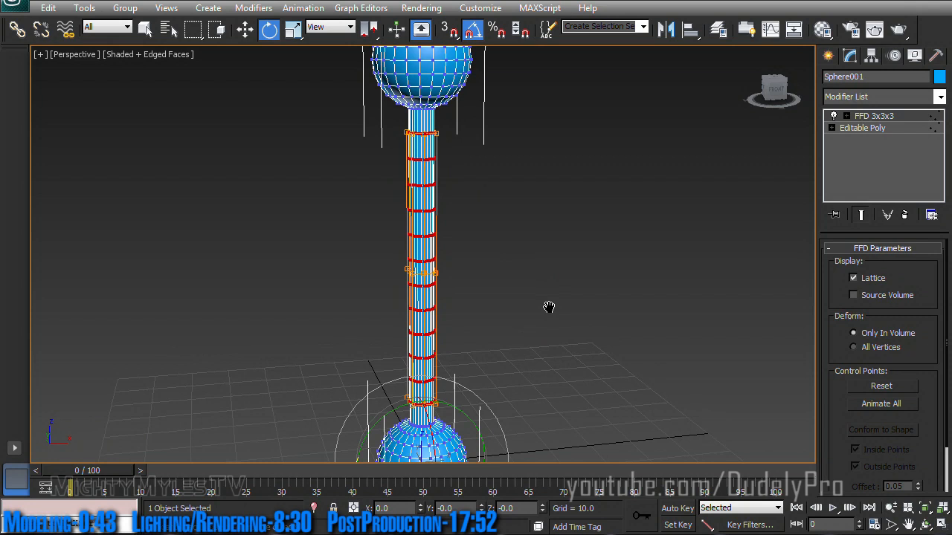
# Step: Enter the FFD 3x3x3 Control Points sub-level to thin the rod's middle
pyautogui.click(834, 116)
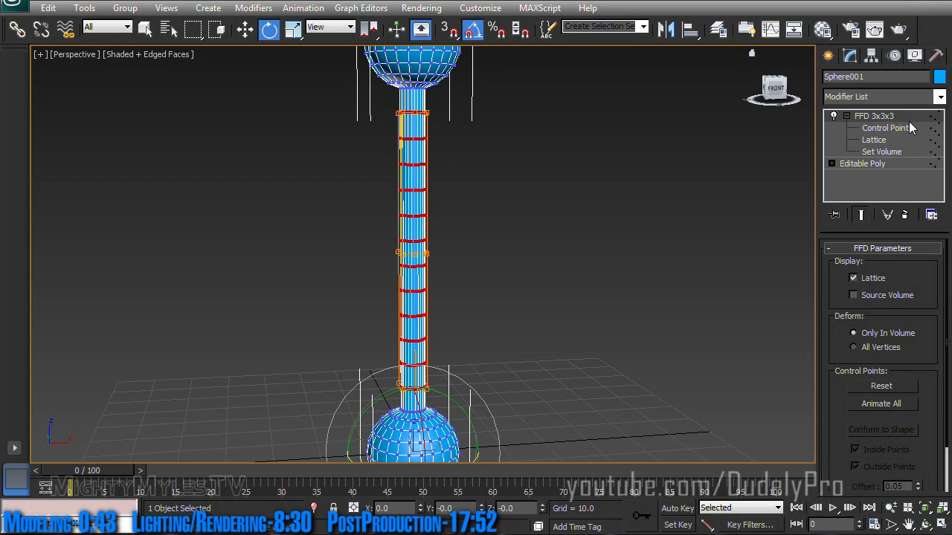
pyautogui.click(886, 128)
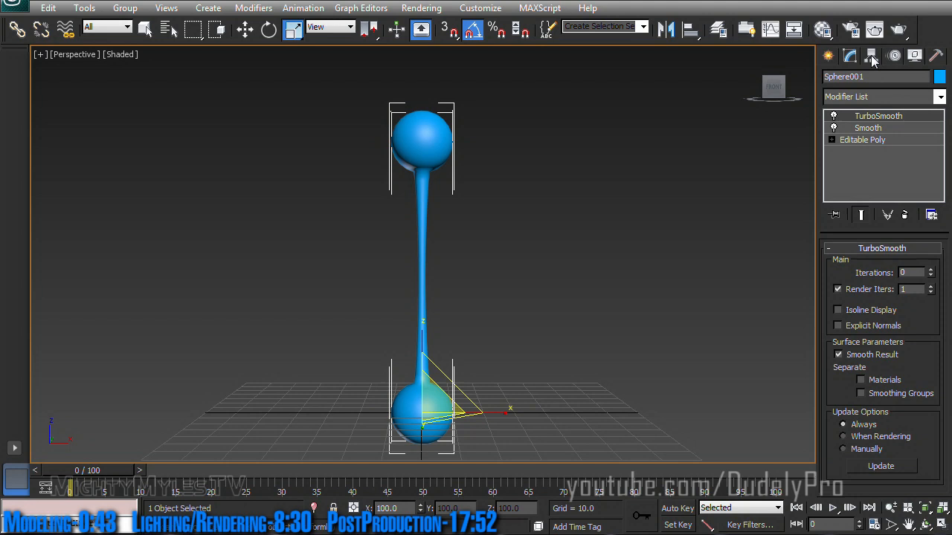
# Step: Show the Hierarchy panel's pivot adjustment settings for the smoothed dumbbell
pyautogui.click(849, 55)
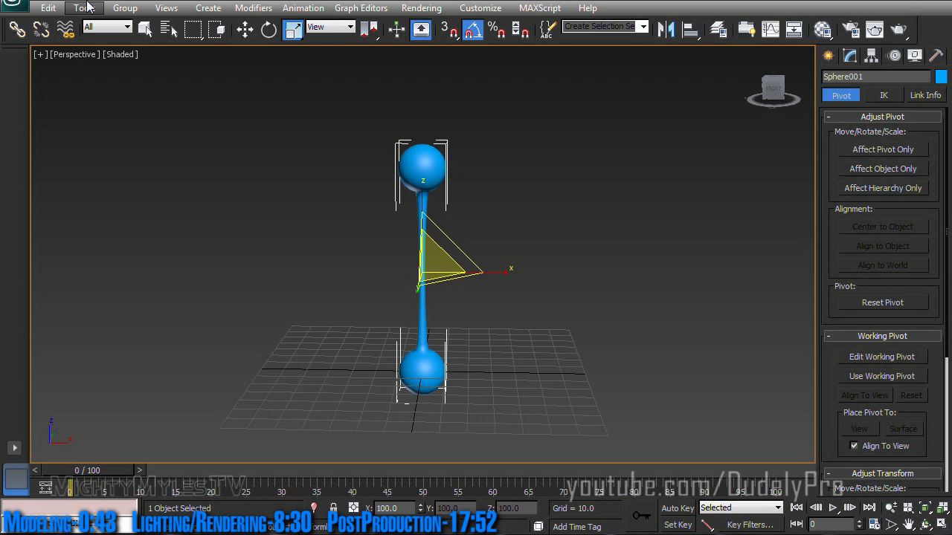
# Step: Array the rung into 50 instances, each moved 22 units and rotated 8 degrees, with live preview
pyautogui.click(83, 7)
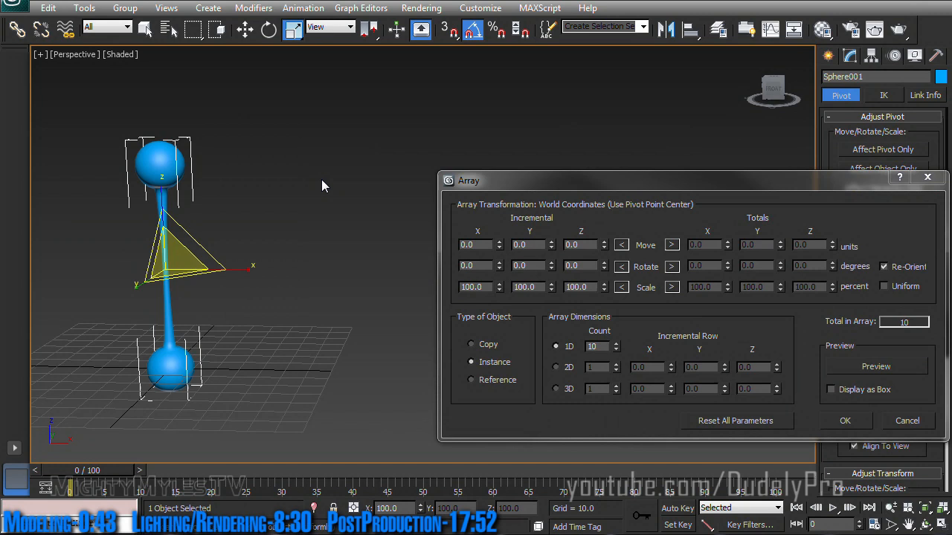
pyautogui.click(876, 366)
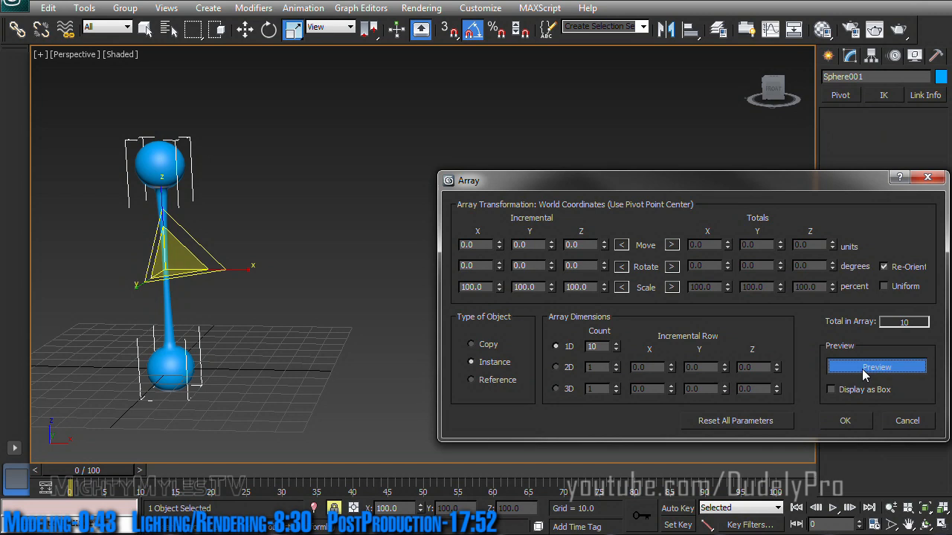
pyautogui.moveTo(494, 244)
pyautogui.write('21')
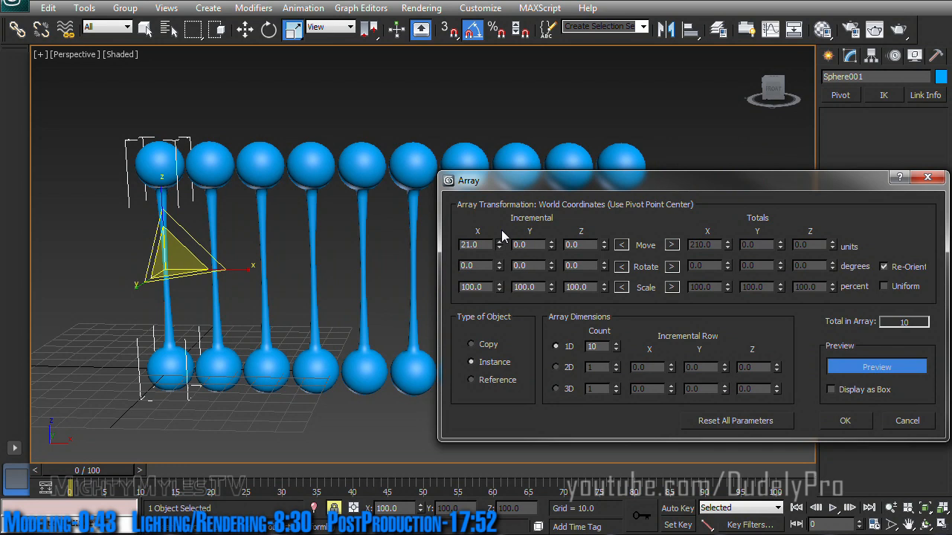
pyautogui.click(500, 241)
pyautogui.write('50')
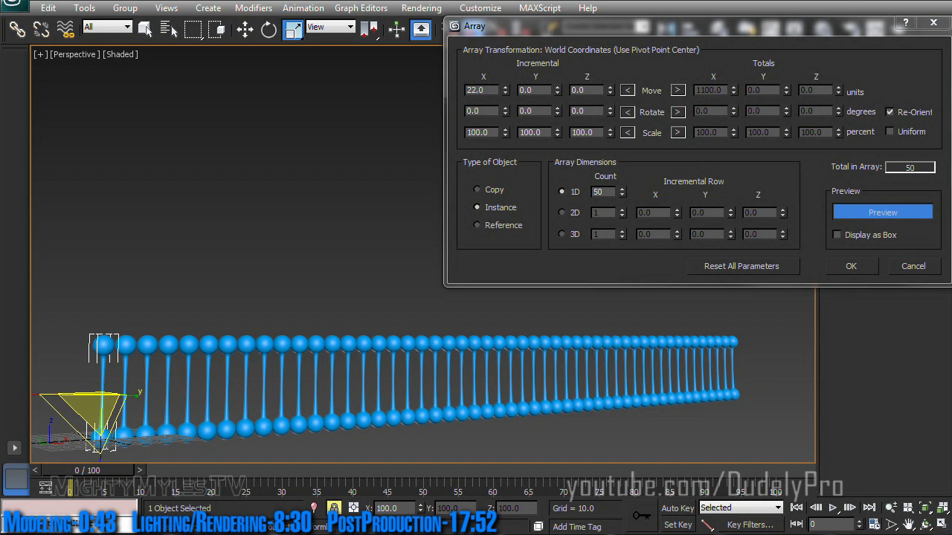
pyautogui.write('8.0')
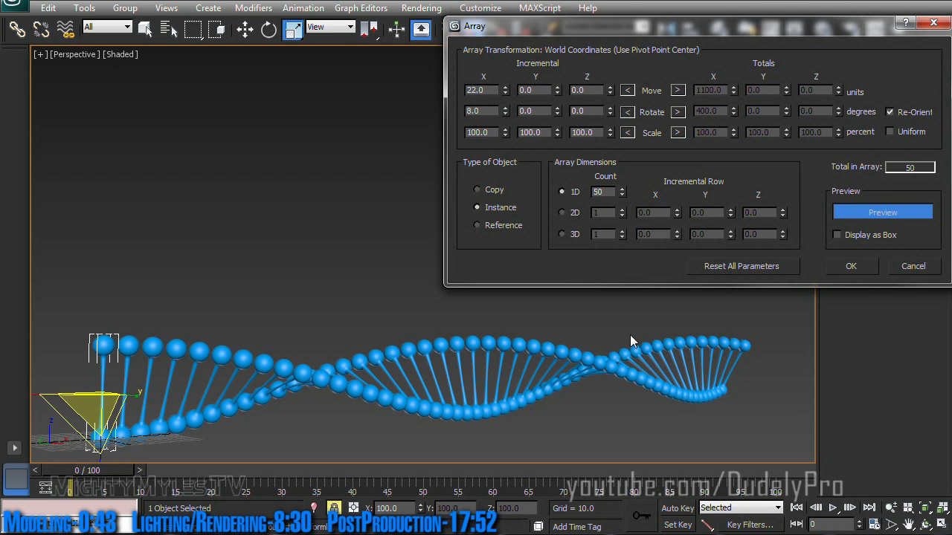
pyautogui.click(851, 265)
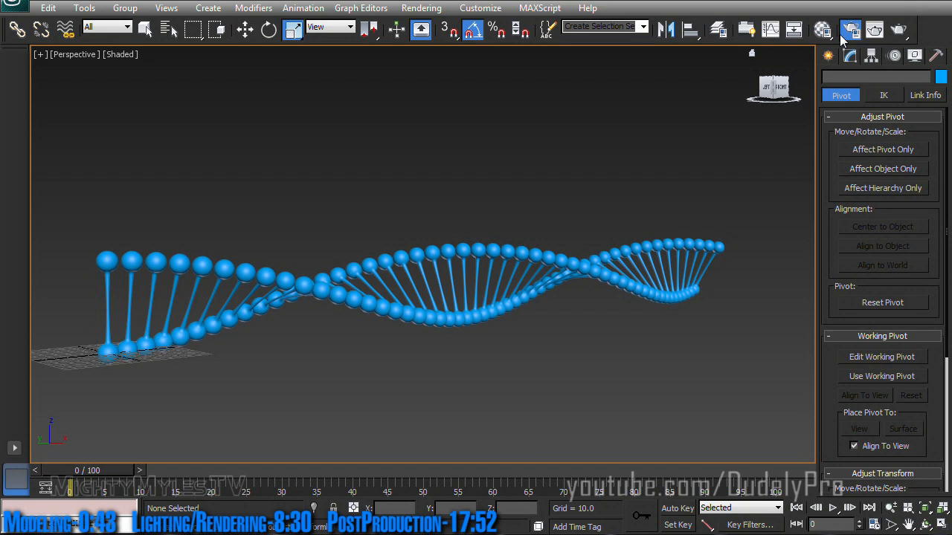
# Step: In Render Setup, start a custom output size by editing the image width
pyautogui.click(849, 30)
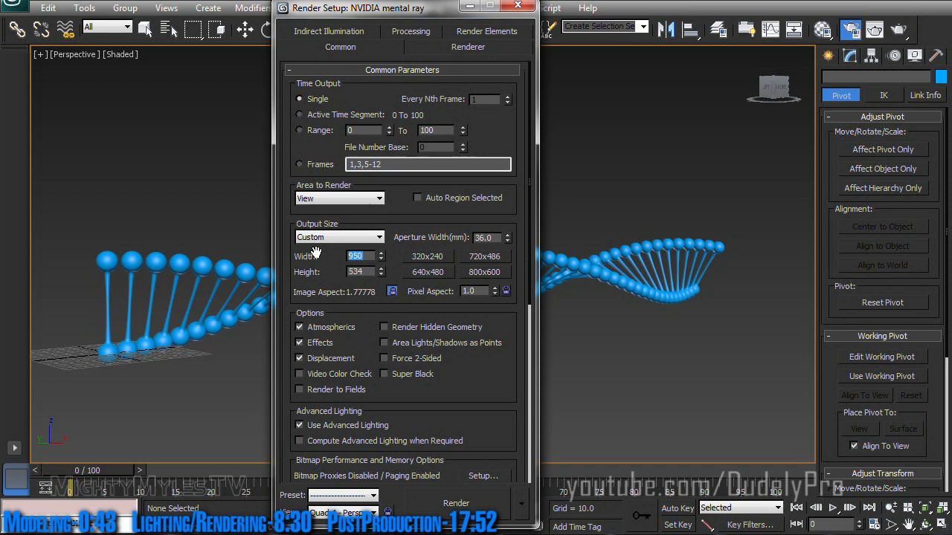
pyautogui.click(517, 8)
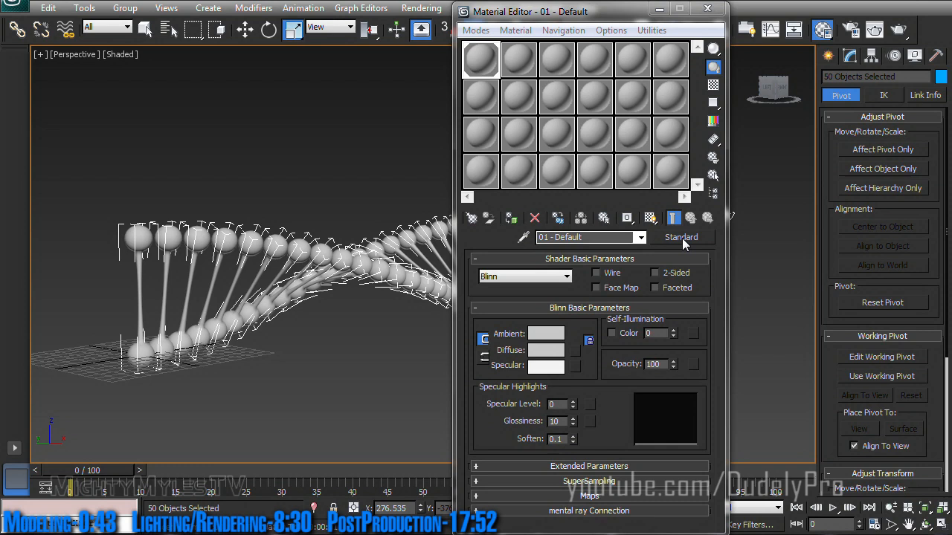
# Step: Make the material a red Autodesk Metallic Paint with the pearl coat enabled
pyautogui.click(680, 237)
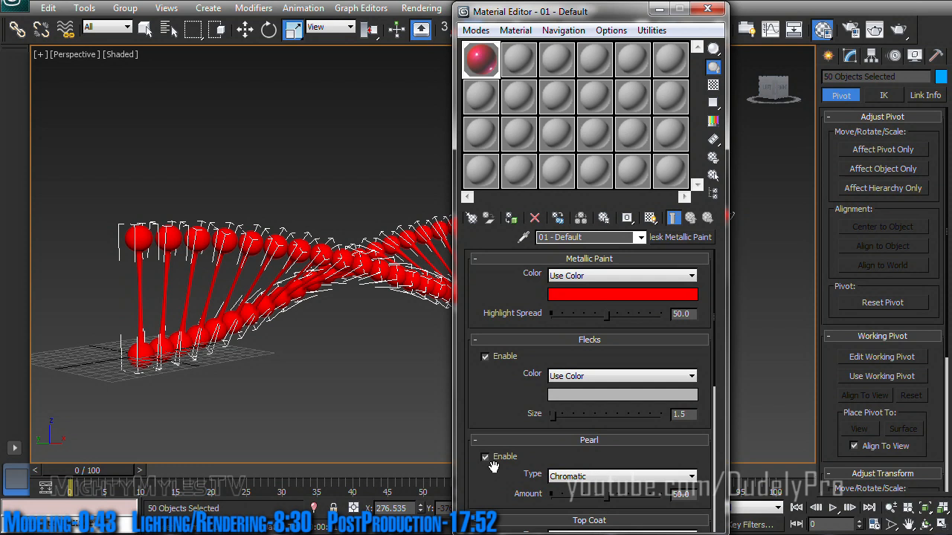
pyautogui.click(518, 60)
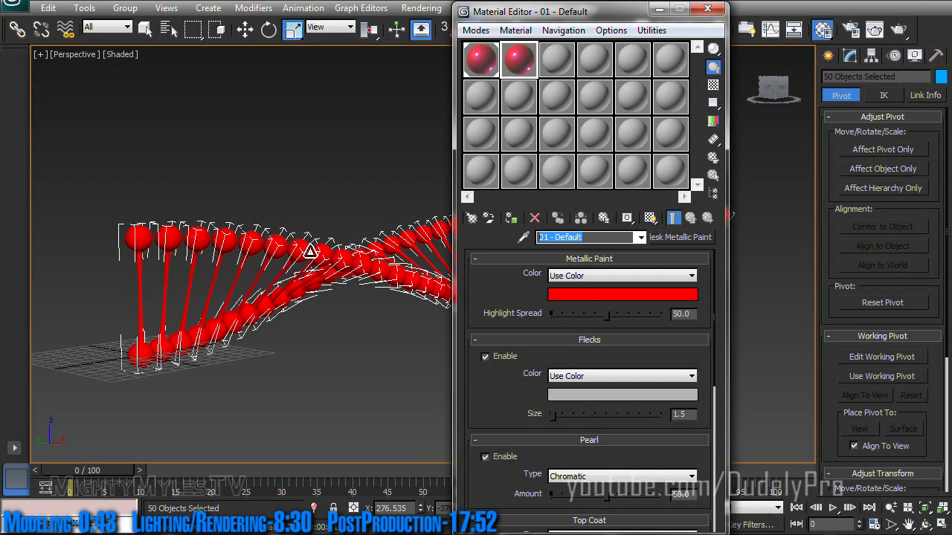
pyautogui.click(621, 294)
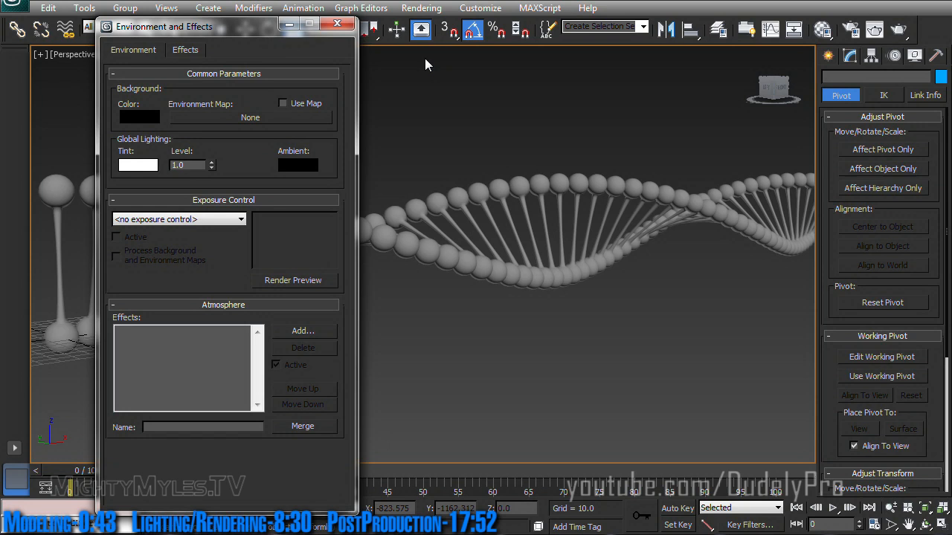
# Step: Assign a Bitmap as the Environment Map and browse for the studio HDR image
pyautogui.click(249, 118)
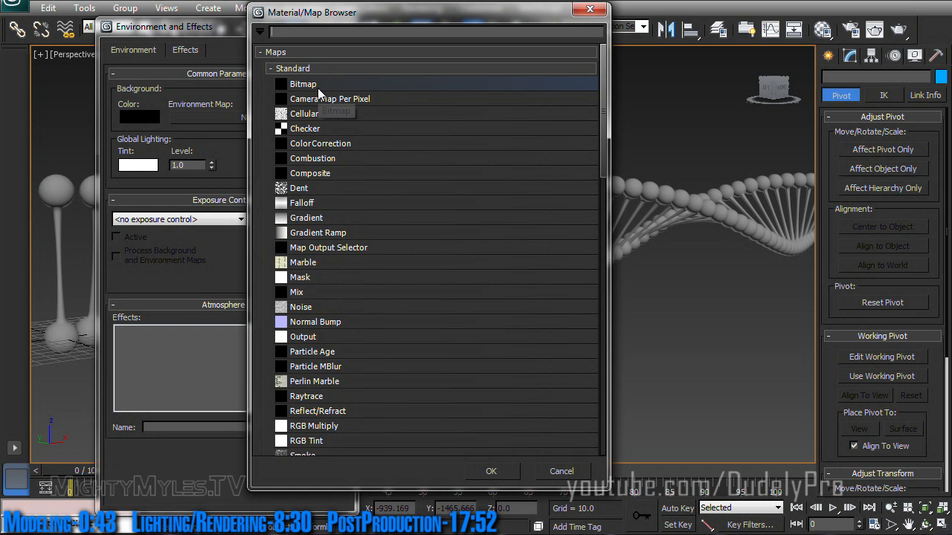
pyautogui.doubleClick(304, 83)
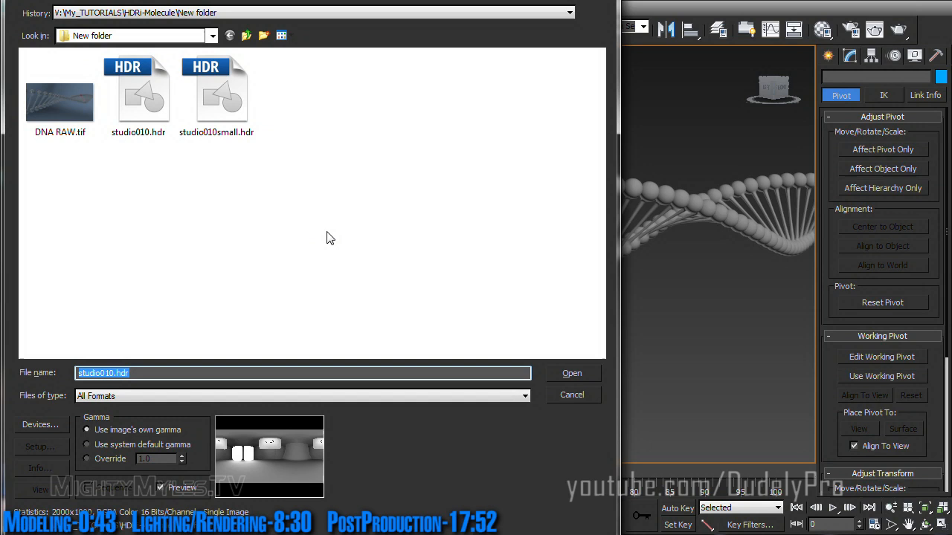
pyautogui.moveTo(218, 171)
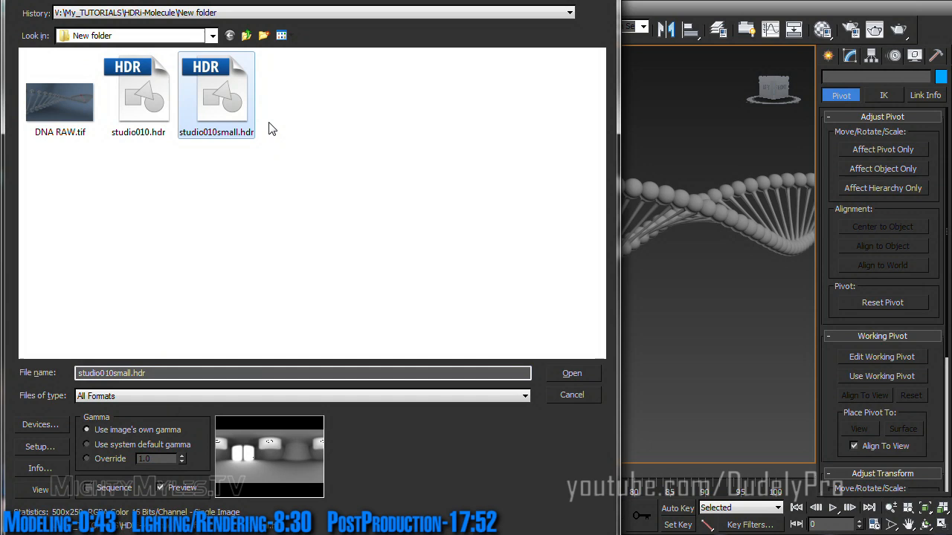
pyautogui.moveTo(232, 141)
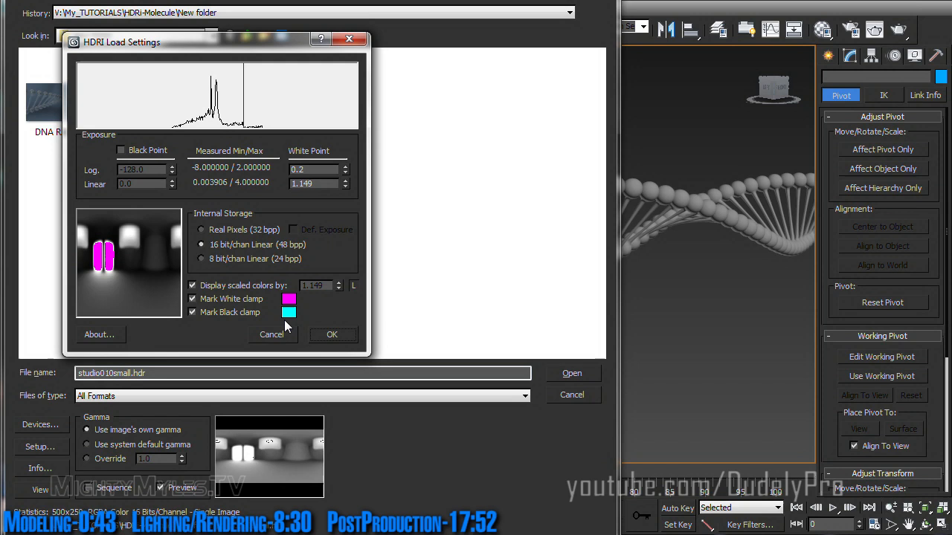
# Step: Accept the HDRI load settings for studio010small.hdr and instance the map into the Material Editor
pyautogui.click(331, 334)
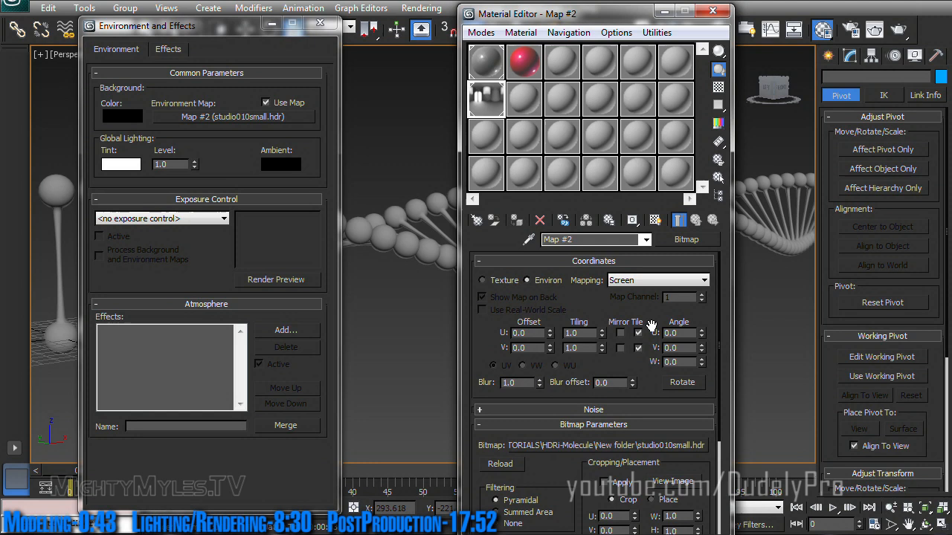
pyautogui.click(319, 24)
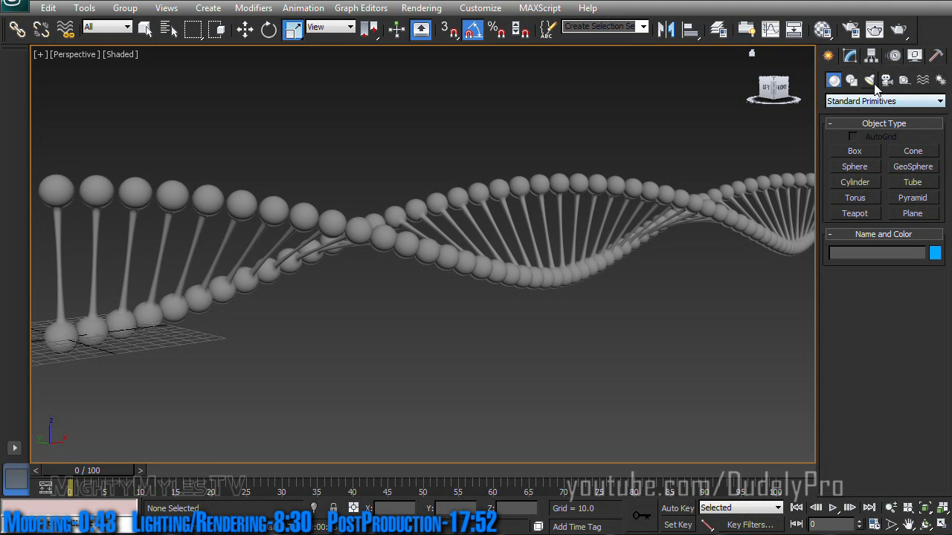
# Step: Place a Standard Skylight in the viewport to light the DNA helix scene
pyautogui.click(869, 80)
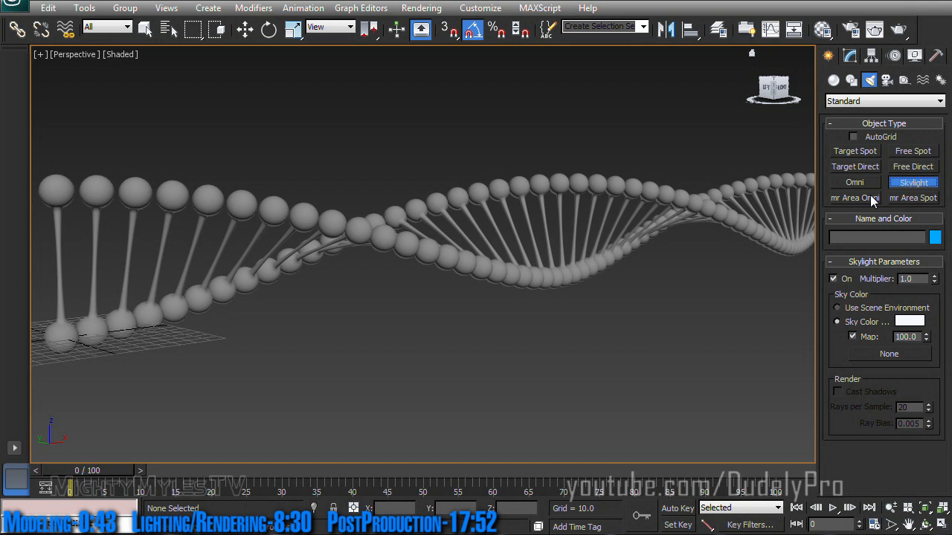
pyautogui.click(299, 344)
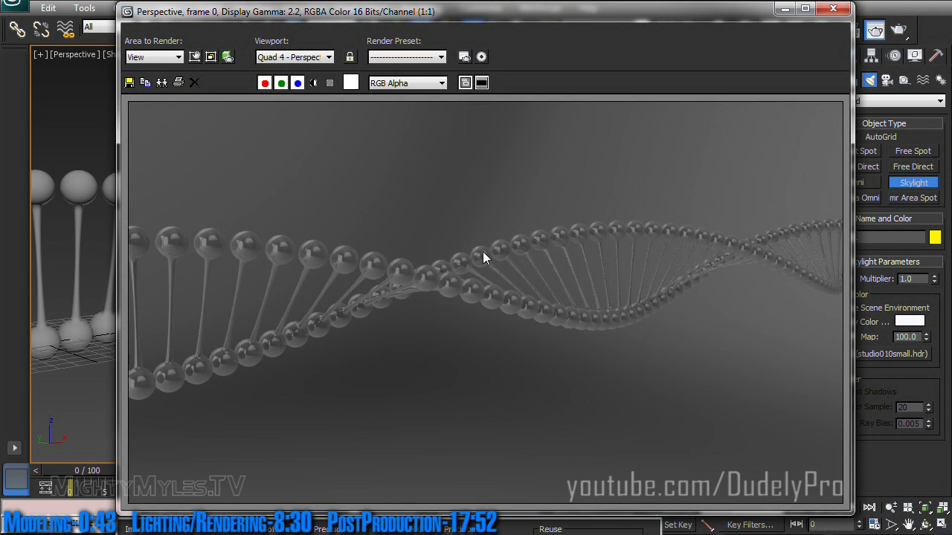
pyautogui.moveTo(793, 239)
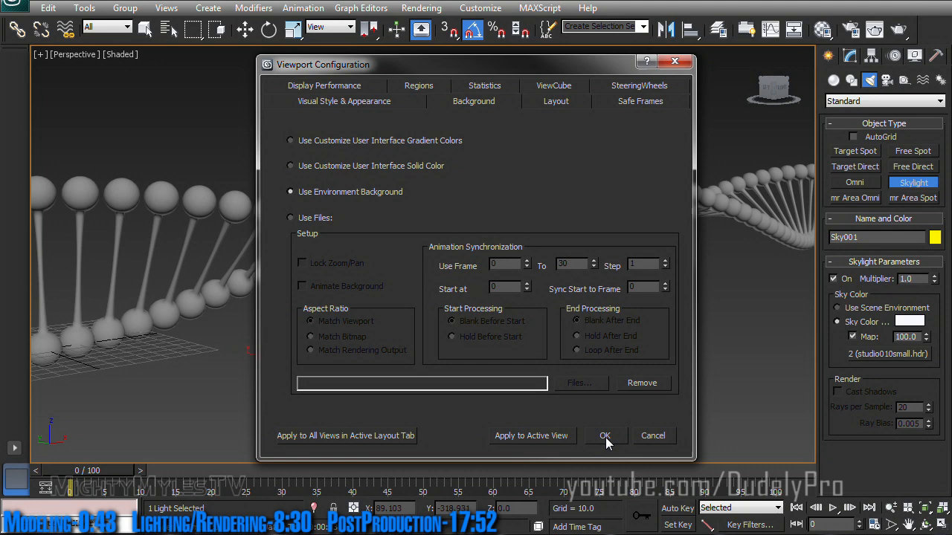
# Step: Use the environment background in the viewport and create Camera001 from the view
pyautogui.click(604, 435)
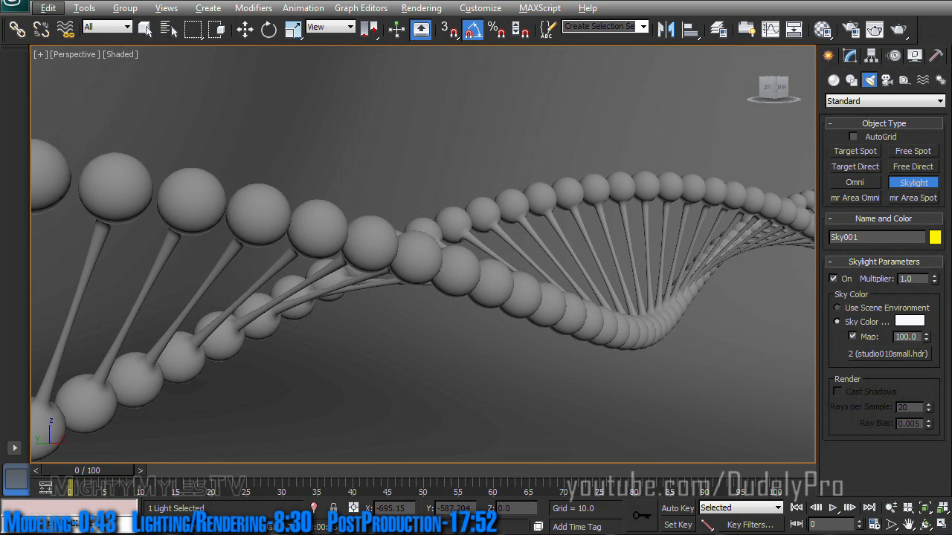
pyautogui.press('ctrl+c')
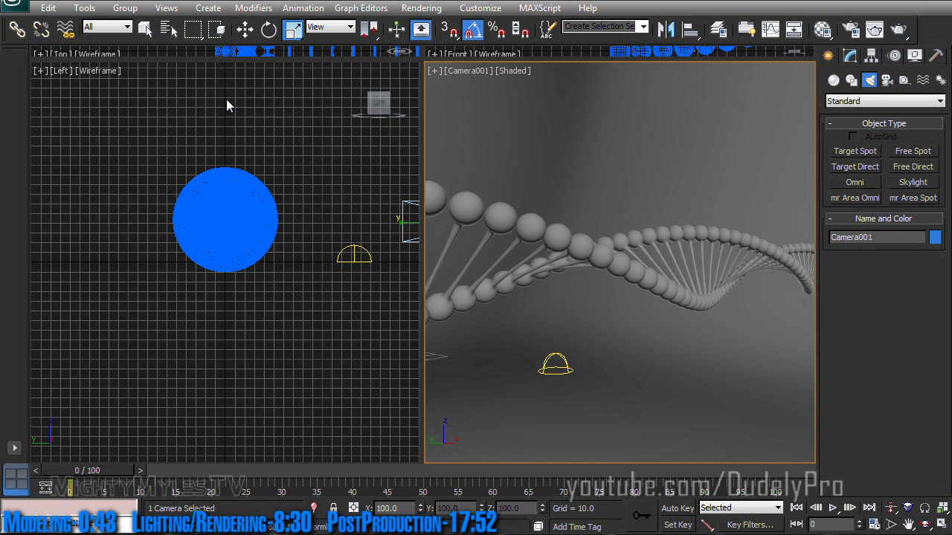
# Step: Switch the right viewport to look through Camera001 beside the Top view
pyautogui.rightClick(469, 70)
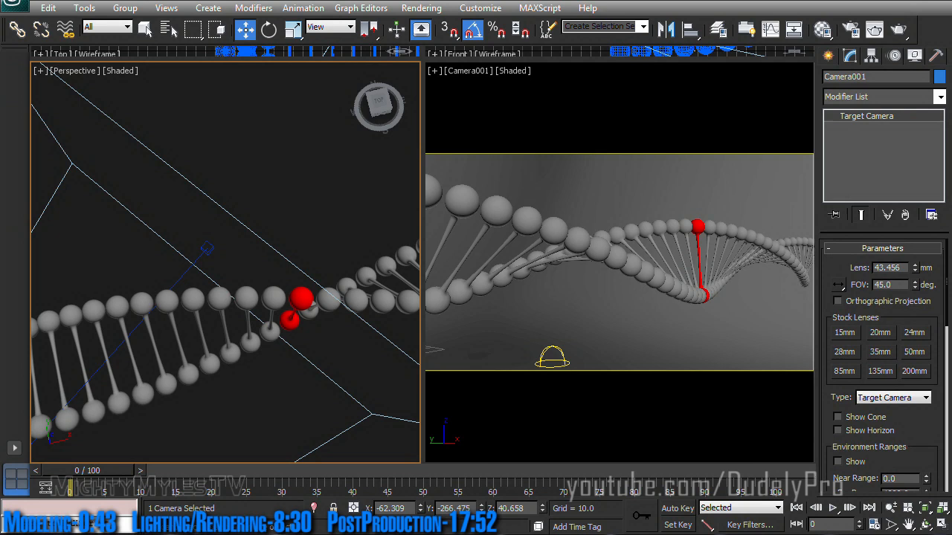
# Step: Try the 35 mm stock lens, then set Camera001's focal length to 45 mm
pyautogui.click(879, 350)
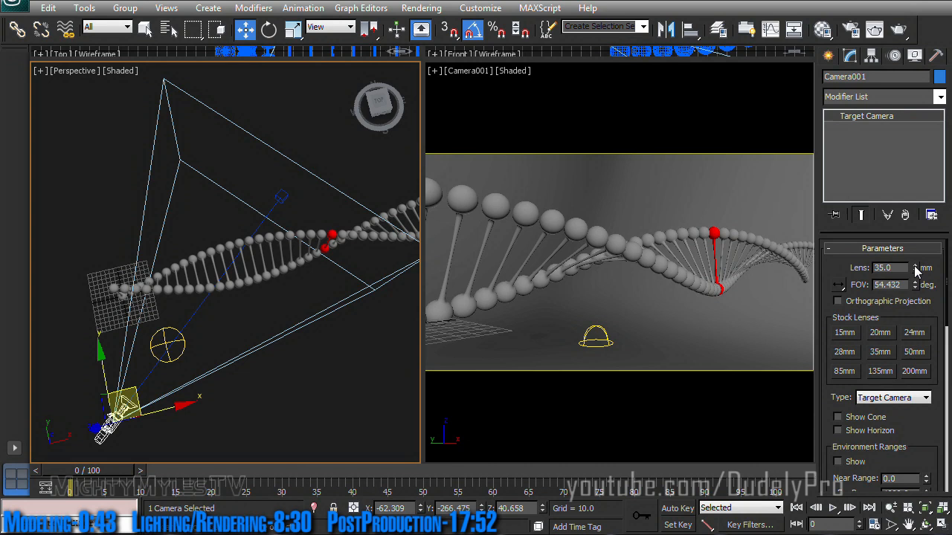
pyautogui.click(919, 266)
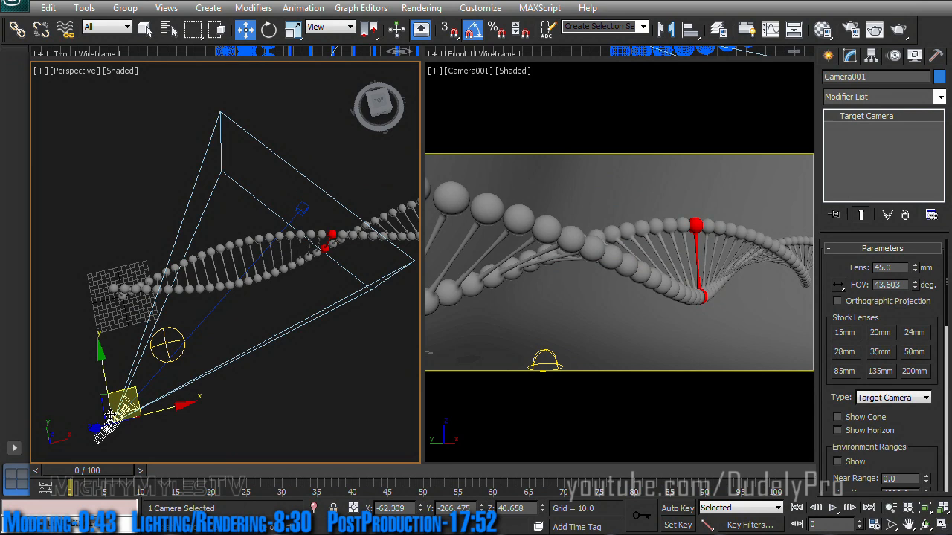
# Step: Reach Camera001's Multi-Pass Effect rollout for the mental ray Depth of Field setup
pyautogui.scroll(-3)
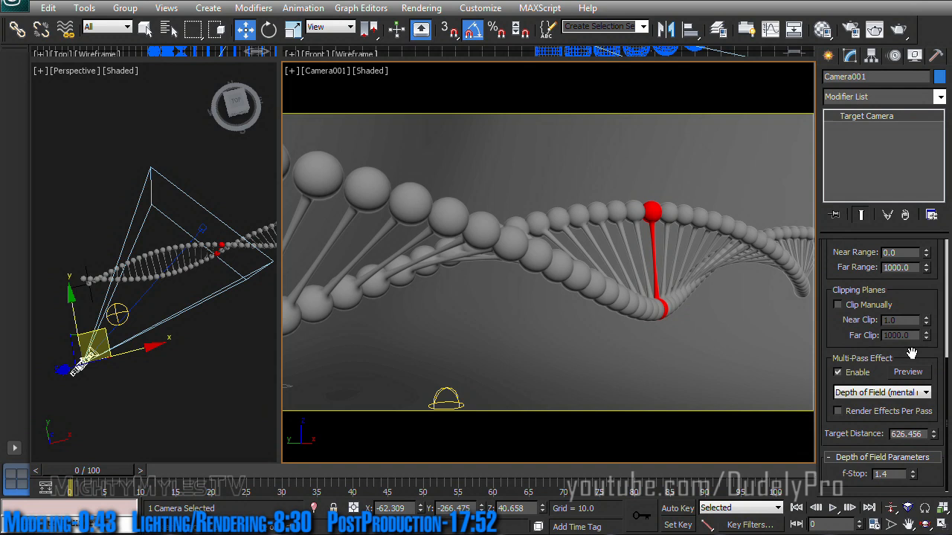
pyautogui.moveTo(913, 357)
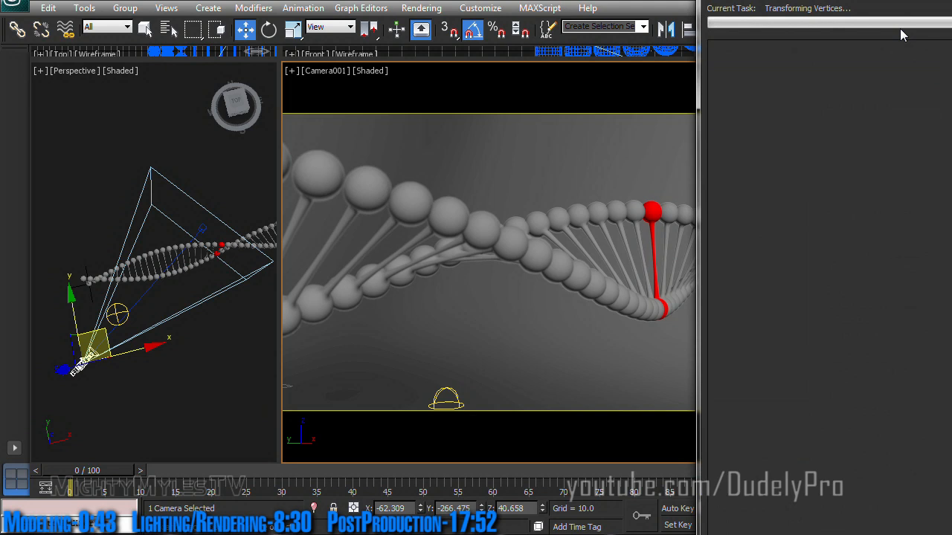
# Step: Render Camera001's view, showing the red rung sharp and the helix blurring with depth
pyautogui.click(421, 28)
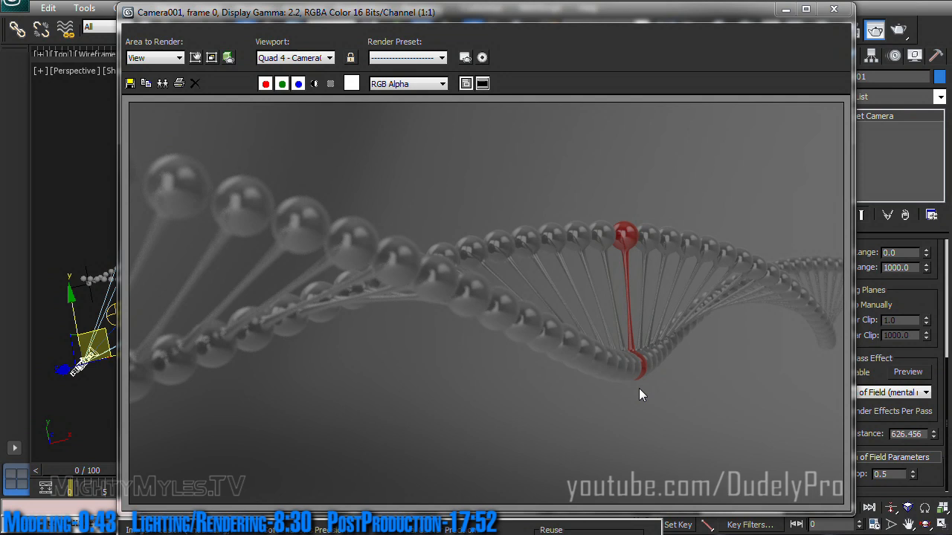
pyautogui.moveTo(684, 317)
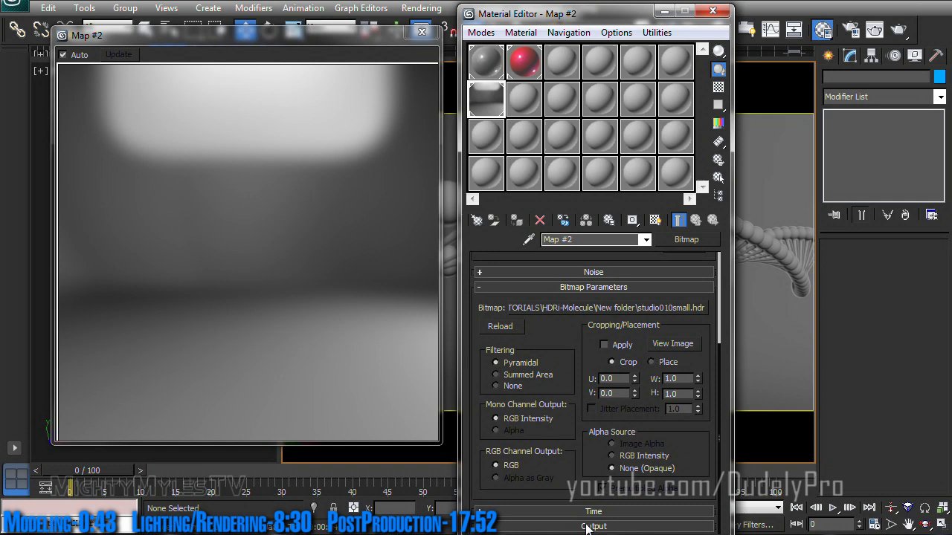
# Step: Enable the HDR environment bitmap's Color Map and reshape its output curve with an added point
pyautogui.click(593, 526)
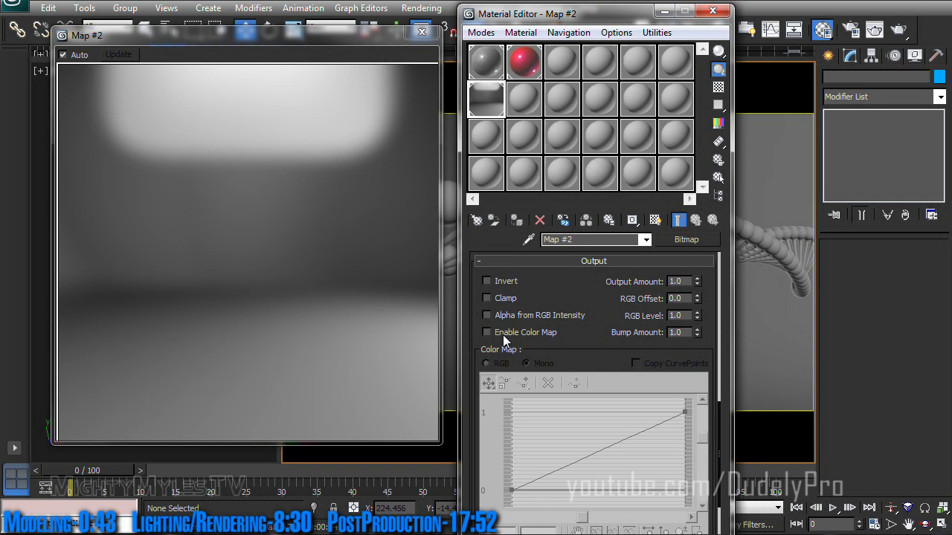
pyautogui.click(488, 333)
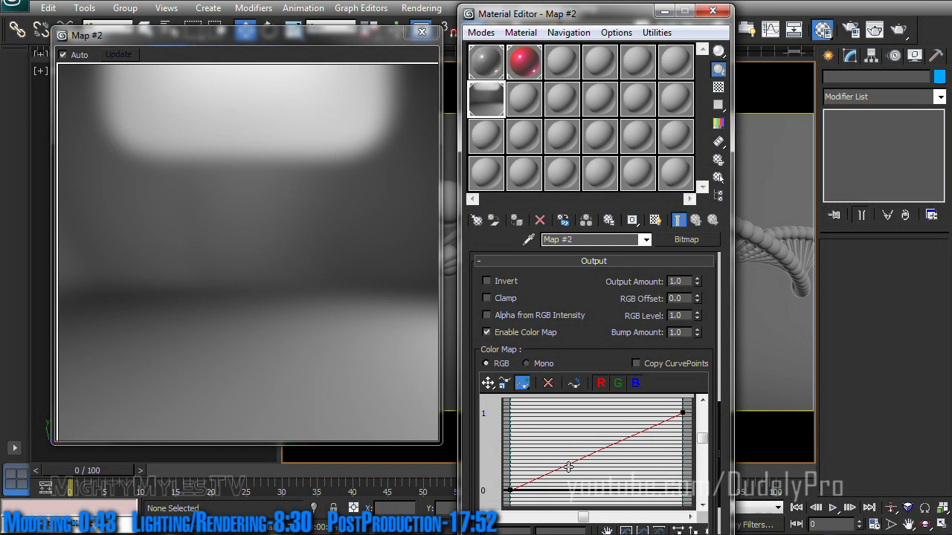
pyautogui.click(487, 384)
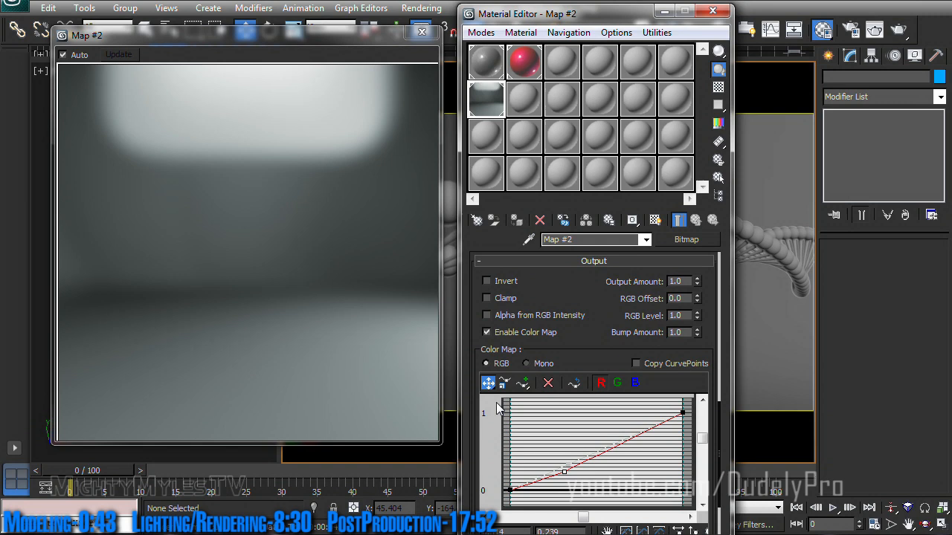
pyautogui.click(635, 382)
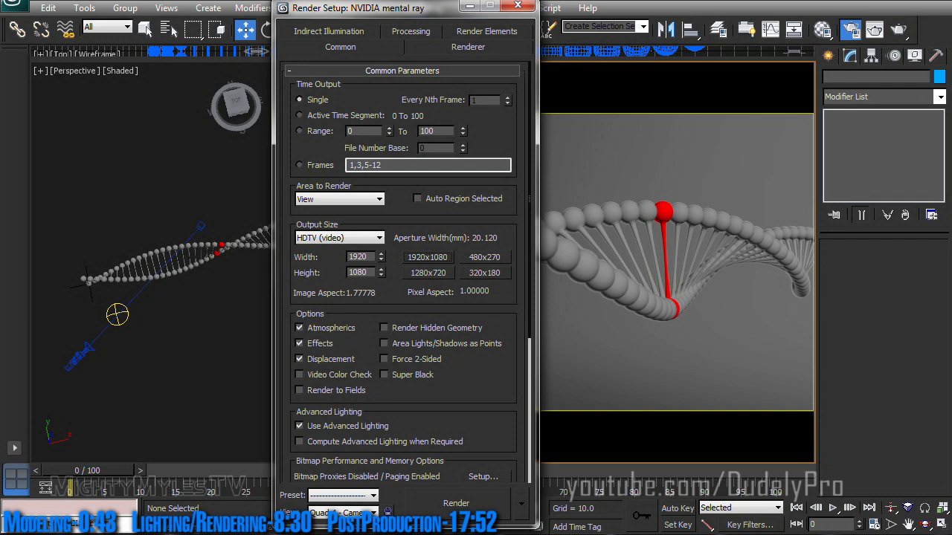
# Step: Render Camera001's view at HDTV 1920×1080 with the cooler bluish backdrop
pyautogui.click(454, 502)
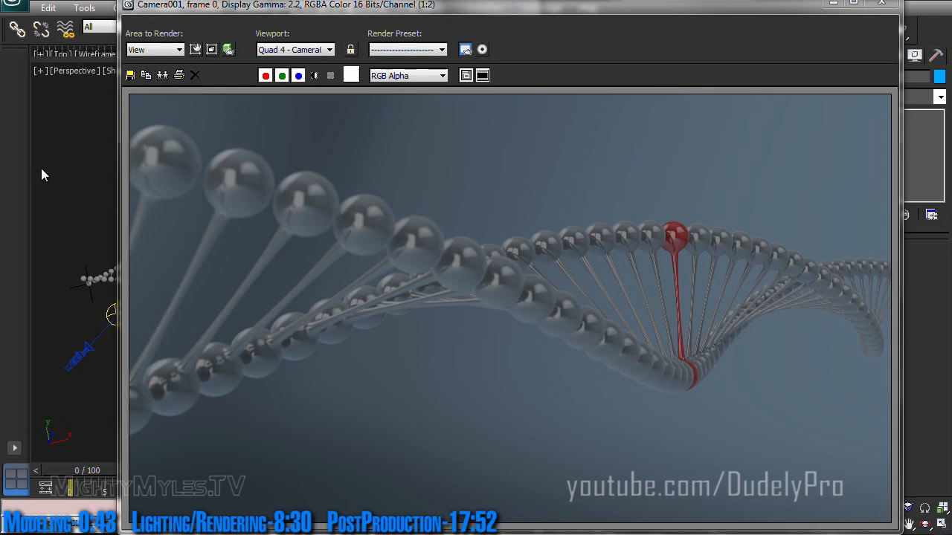
# Step: Save the render as 16-bit colour 'DNA RAW.tif', overwriting the existing file
pyautogui.click(129, 74)
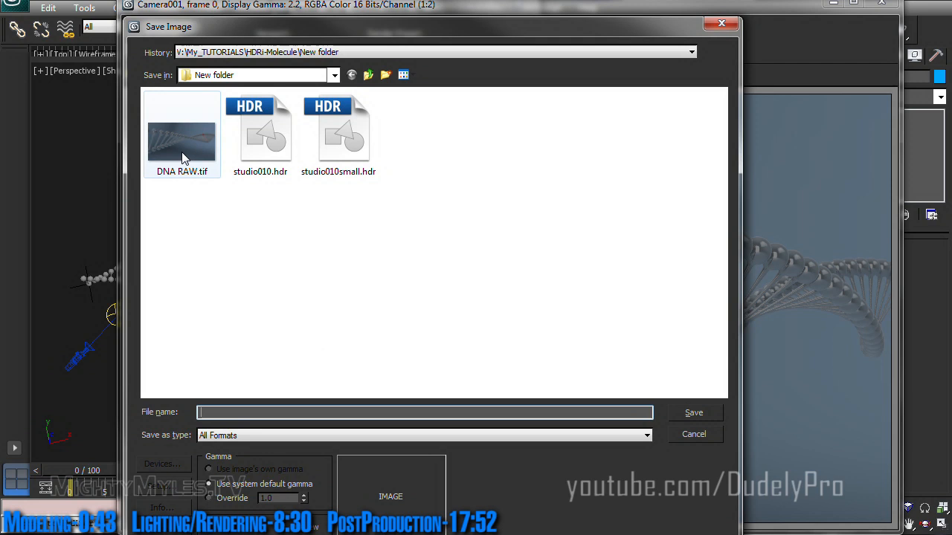
pyautogui.click(182, 133)
pyautogui.write('DNA RAW')
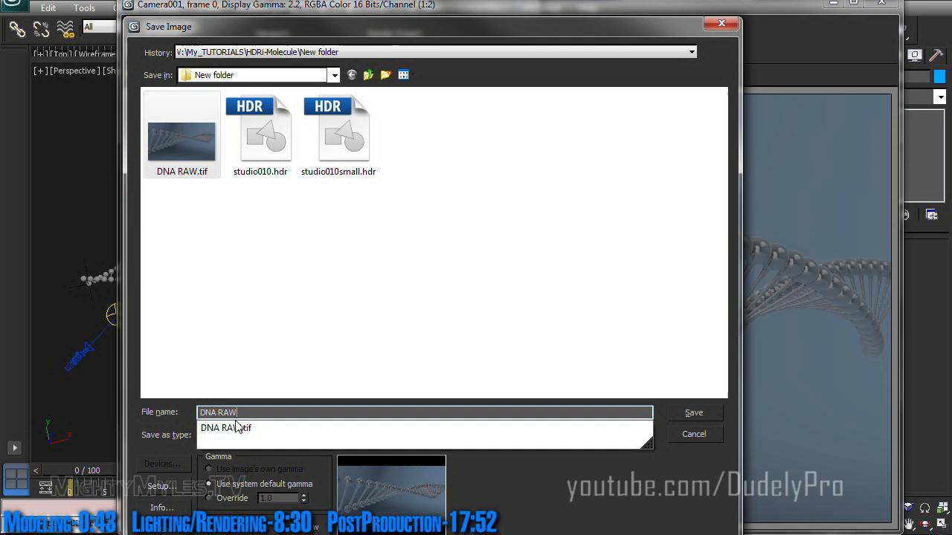
pyautogui.click(693, 414)
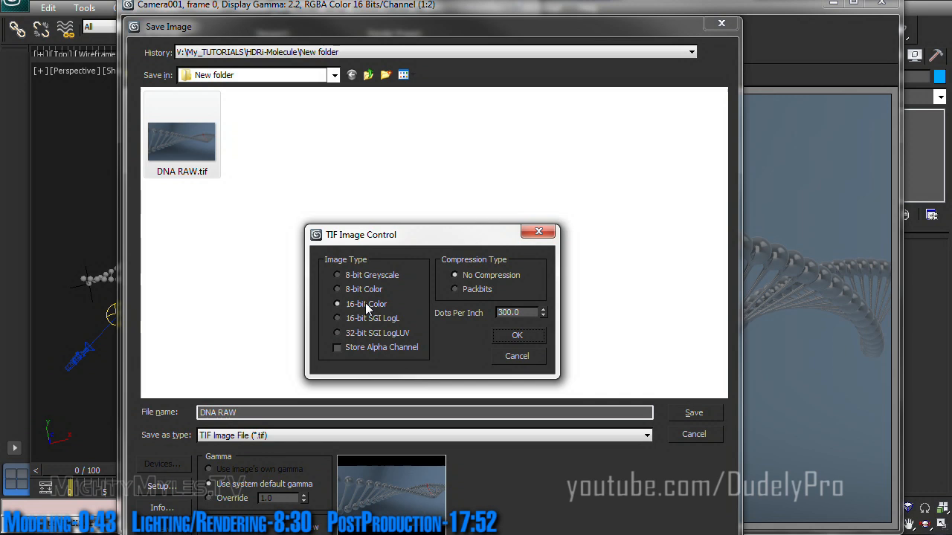
pyautogui.click(517, 336)
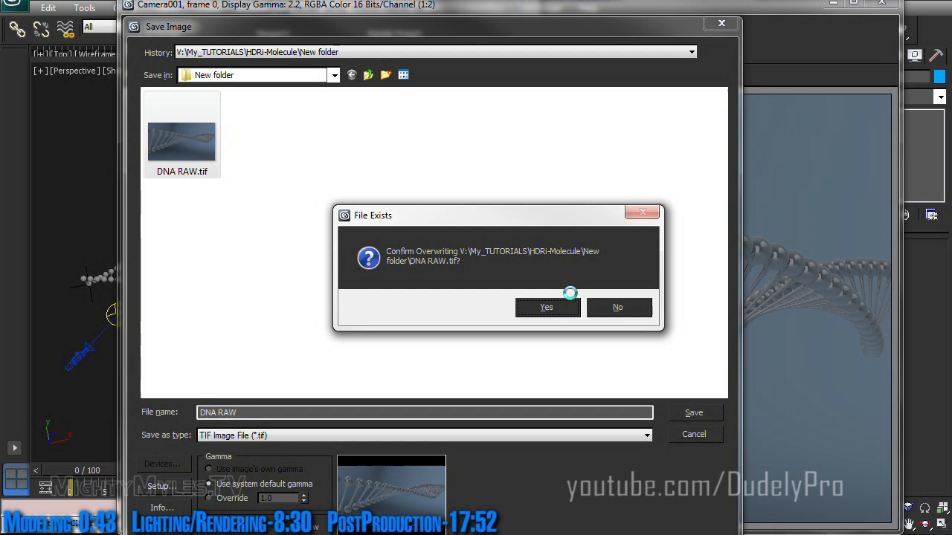
pyautogui.click(545, 306)
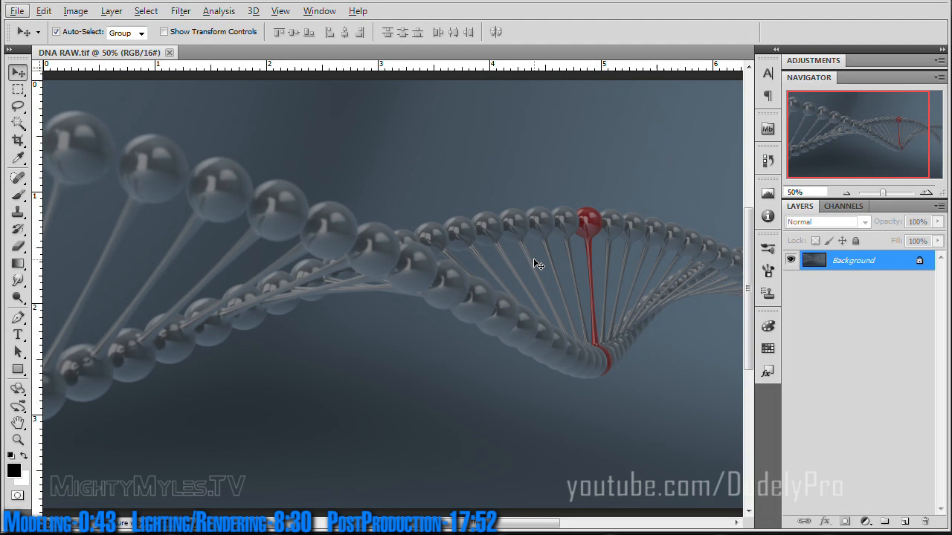
pyautogui.moveTo(812, 270)
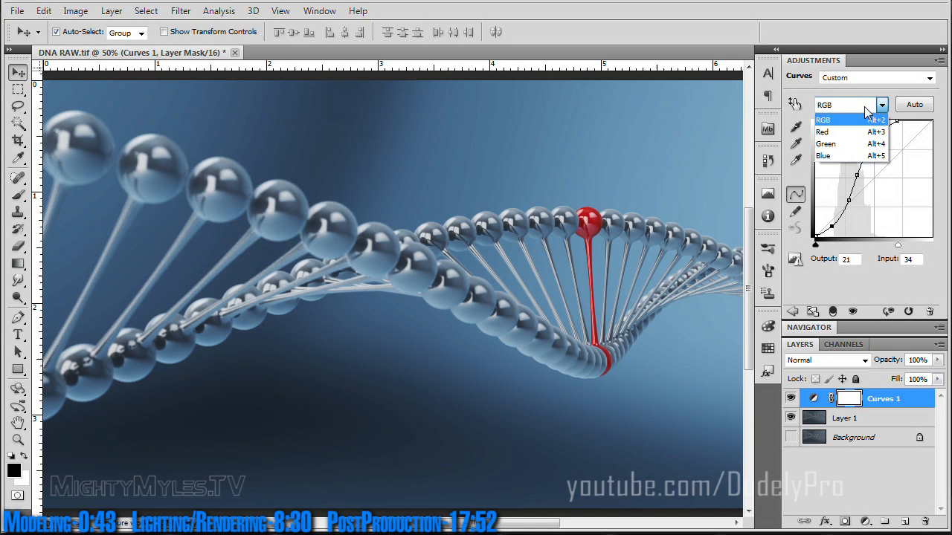
# Step: Tweak the Curves layer's Red and Green channel curves for a cooler, contrasty tone
pyautogui.click(822, 131)
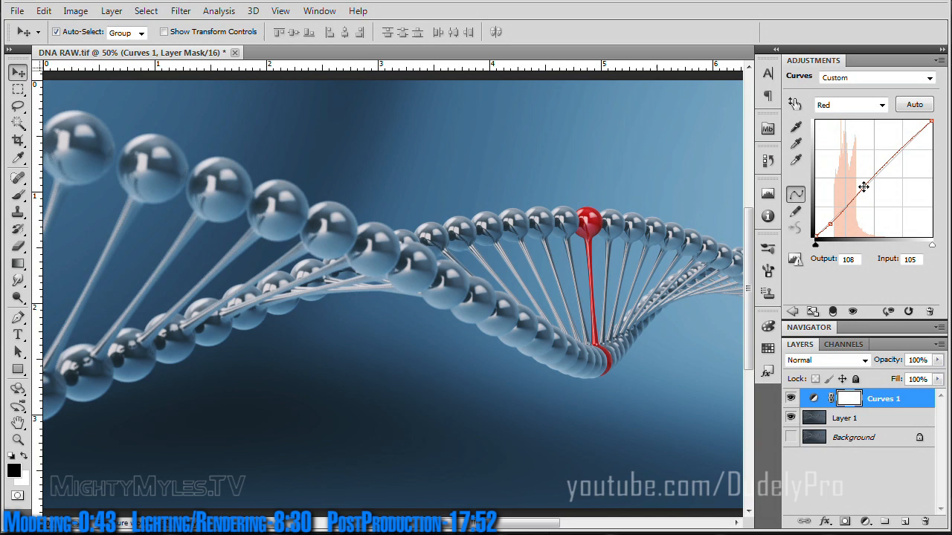
pyautogui.click(851, 104)
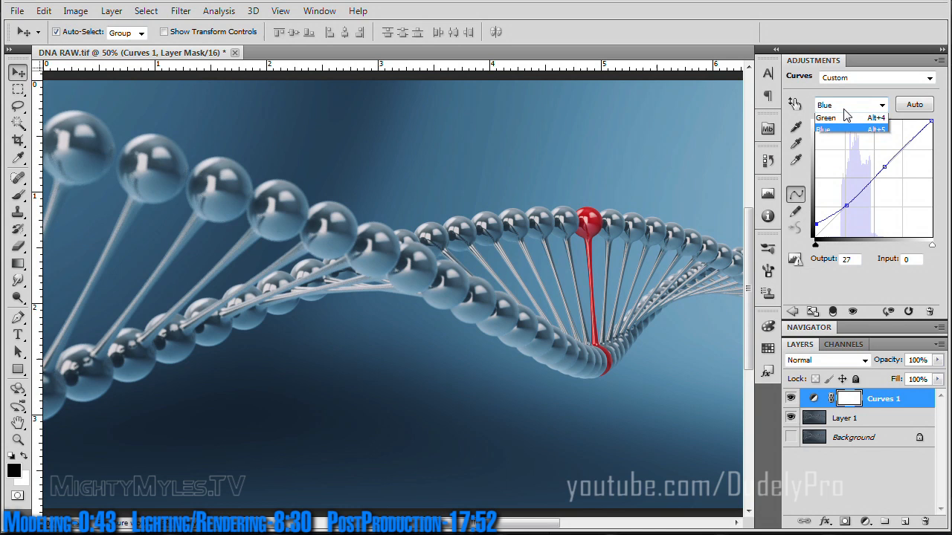
pyautogui.click(823, 118)
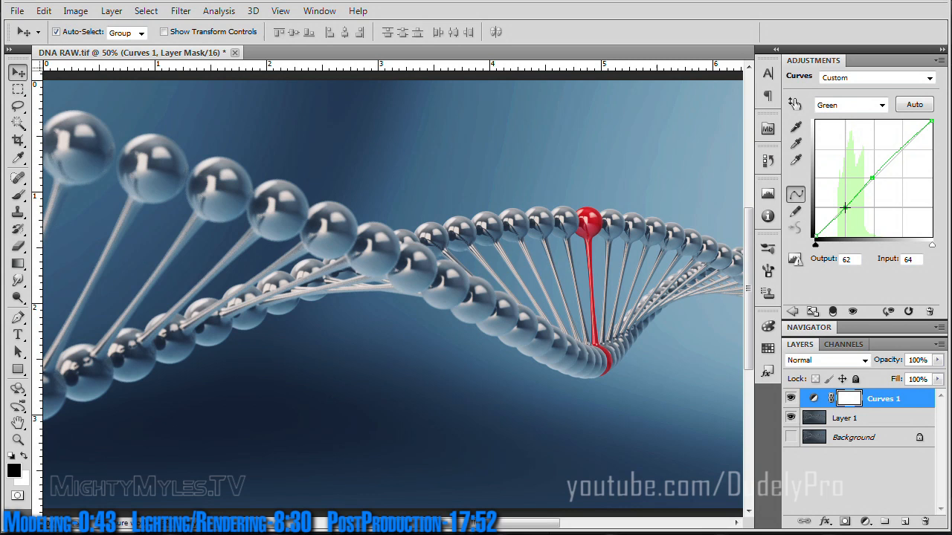
pyautogui.moveTo(845, 209); pyautogui.dragTo(846, 206)
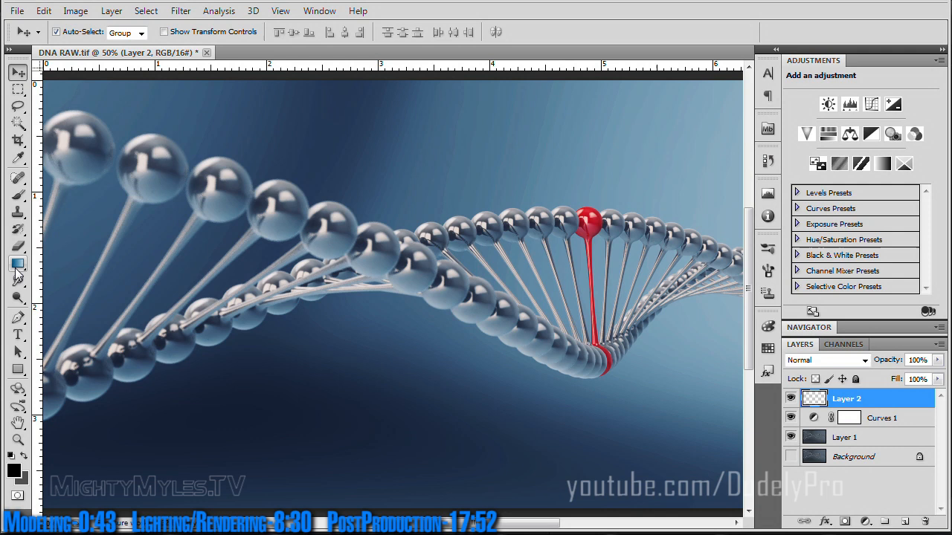
# Step: Draw a radial black gradient on a new layer and blend it in Subtract as a vignette
pyautogui.click(18, 265)
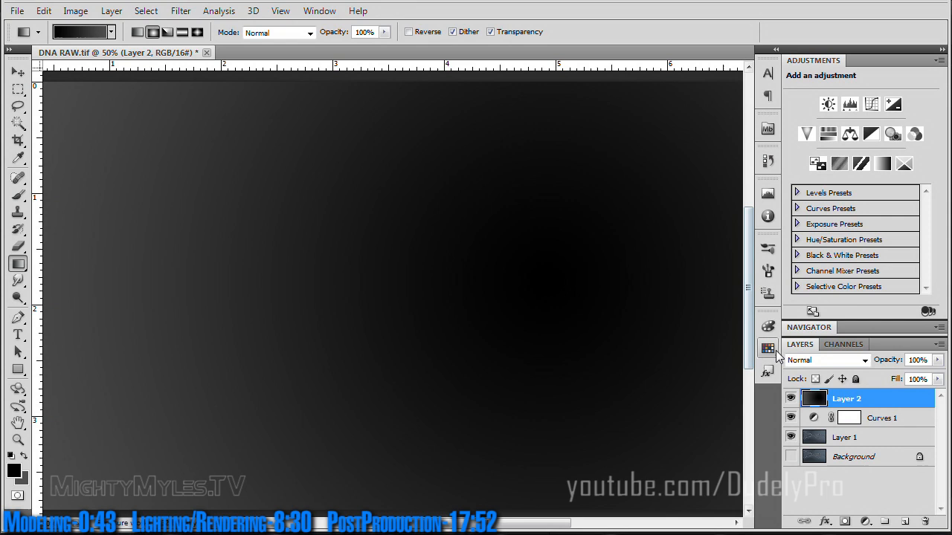
pyautogui.click(826, 360)
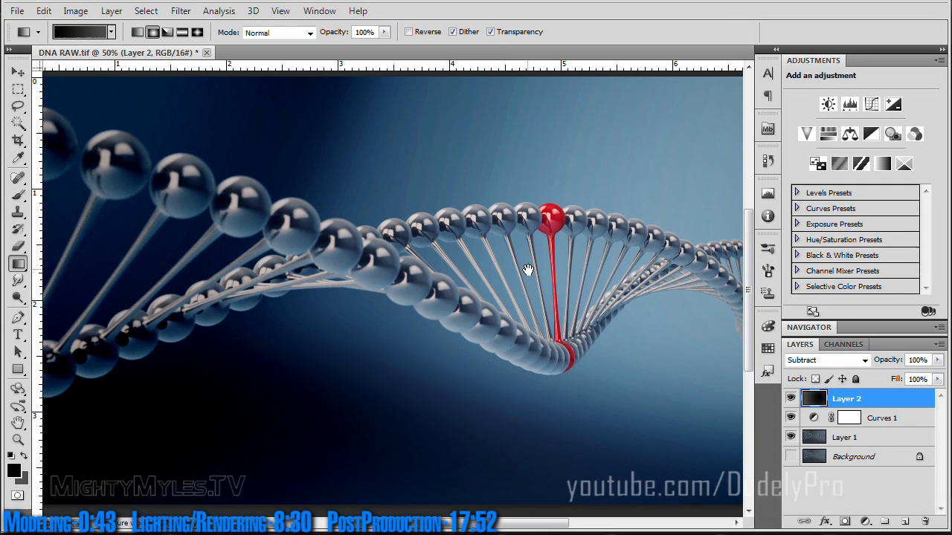
pyautogui.moveTo(937, 375); pyautogui.dragTo(904, 375)
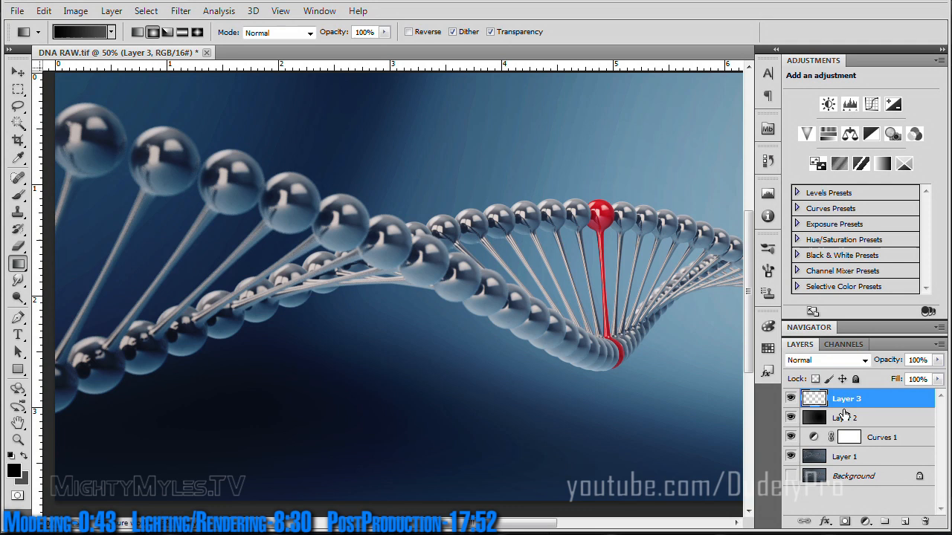
# Step: Fill Layer 3 with grey, add noise to it, and blend it in Overlay for grain
pyautogui.click(43, 10)
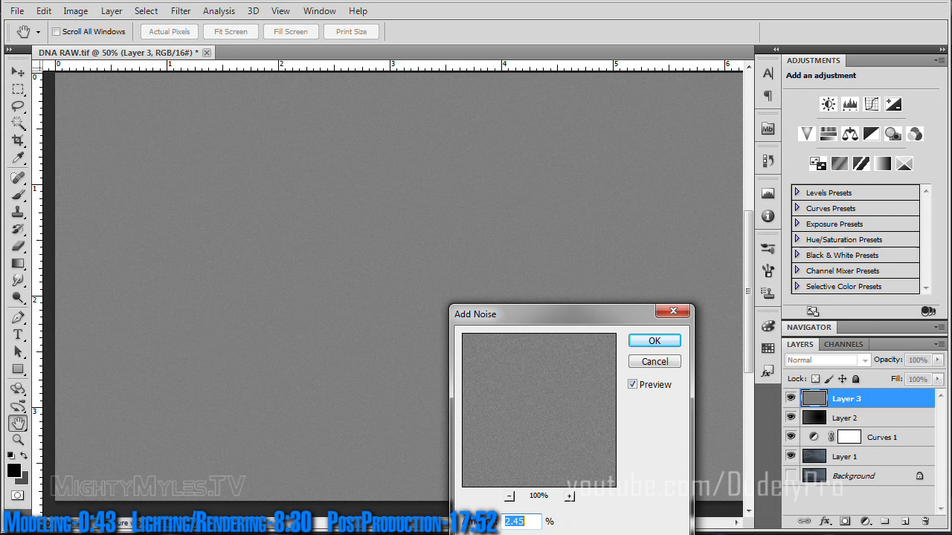
pyautogui.click(653, 340)
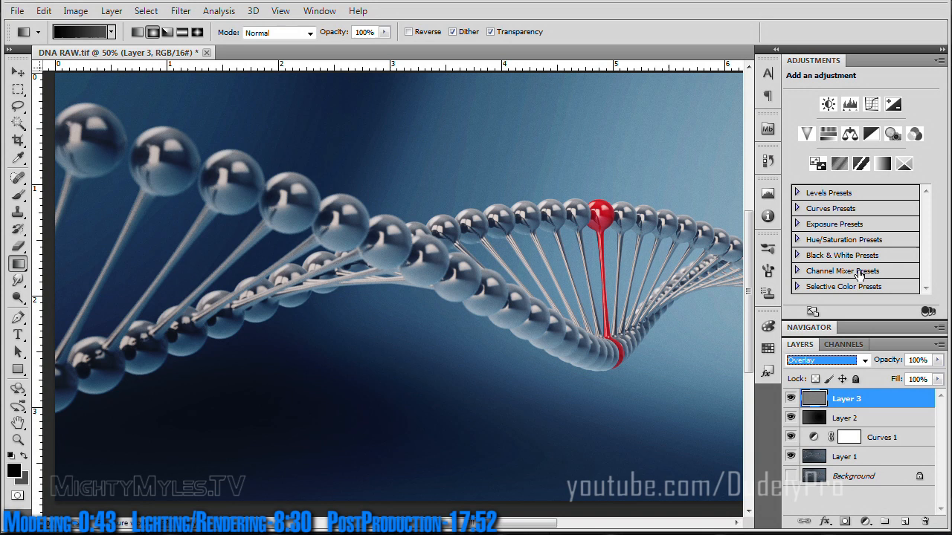
pyautogui.moveTo(846, 398); pyautogui.dragTo(846, 437)
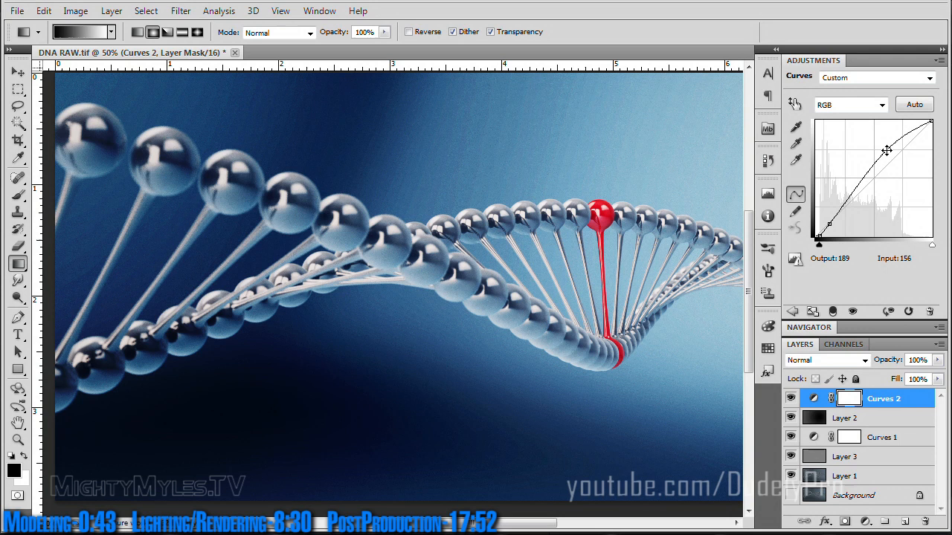
# Step: Raise the RGB curve and the Red channel curve on a second Curves layer
pyautogui.click(850, 104)
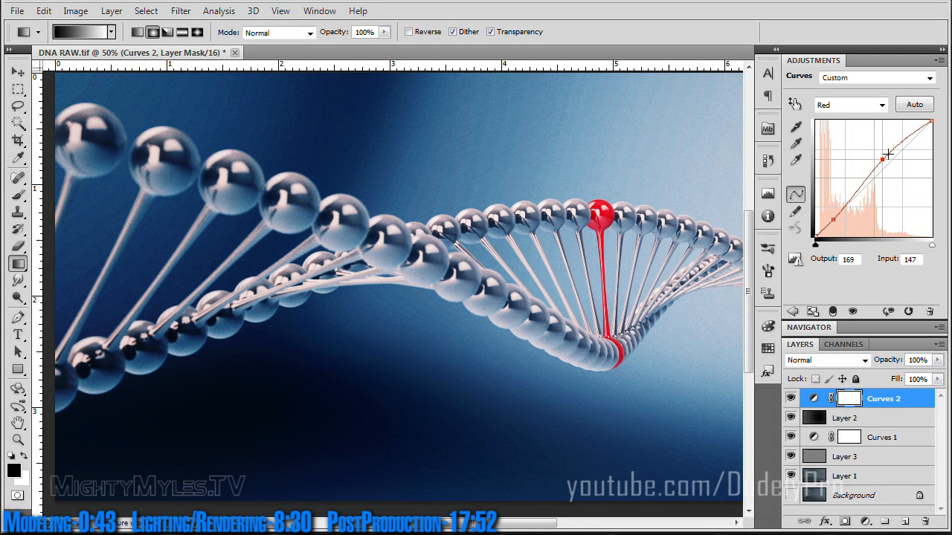
pyautogui.click(850, 104)
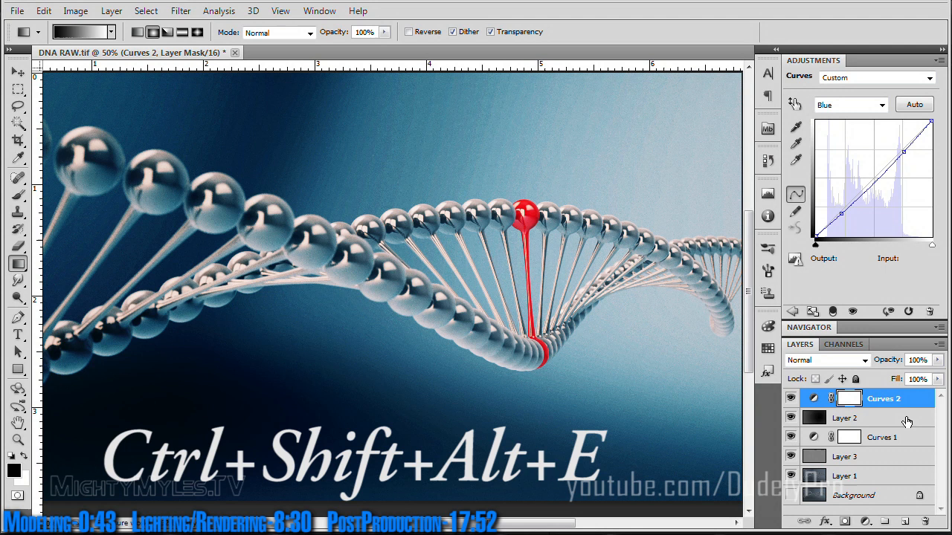
# Step: Stamp visible layers into Layer 4, duplicate it, and give the copy a Lens Blur
pyautogui.press('ctrl+shift+alt+e')
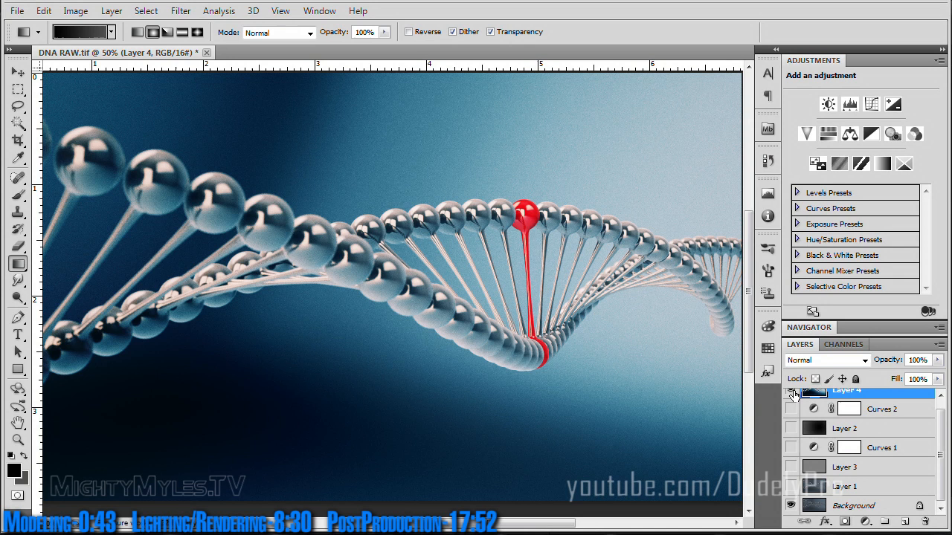
pyautogui.click(846, 391)
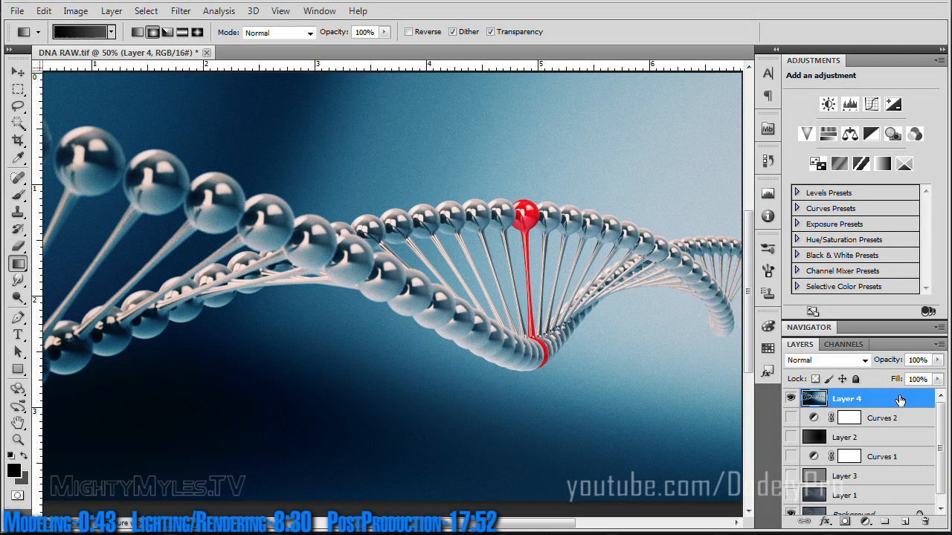
pyautogui.click(180, 11)
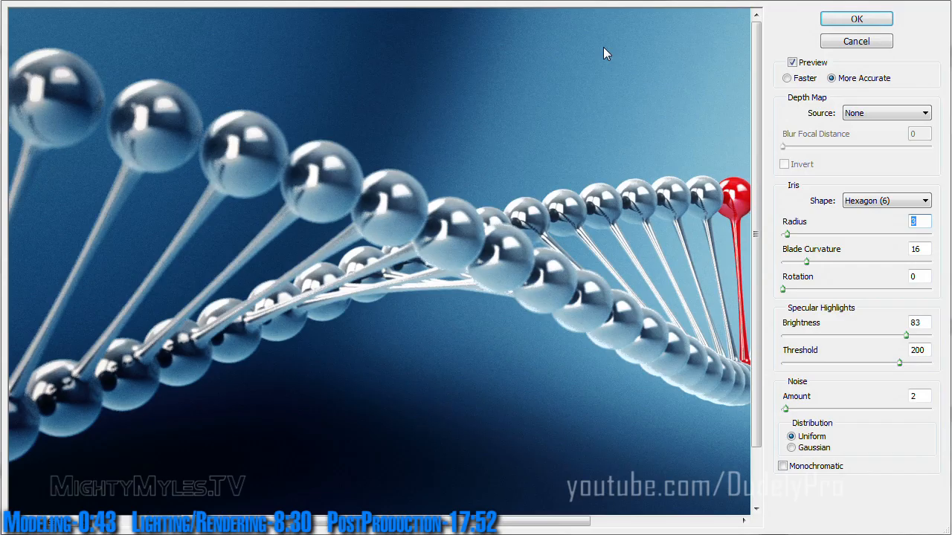
pyautogui.click(855, 18)
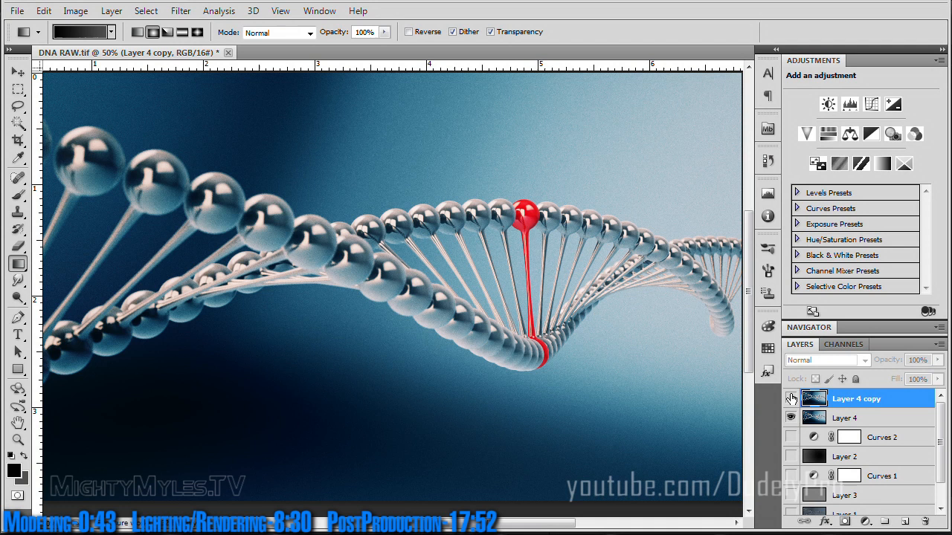
# Step: Mask the blurred Layer 4 copy so the helix stays sharp for depth of field
pyautogui.click(18, 197)
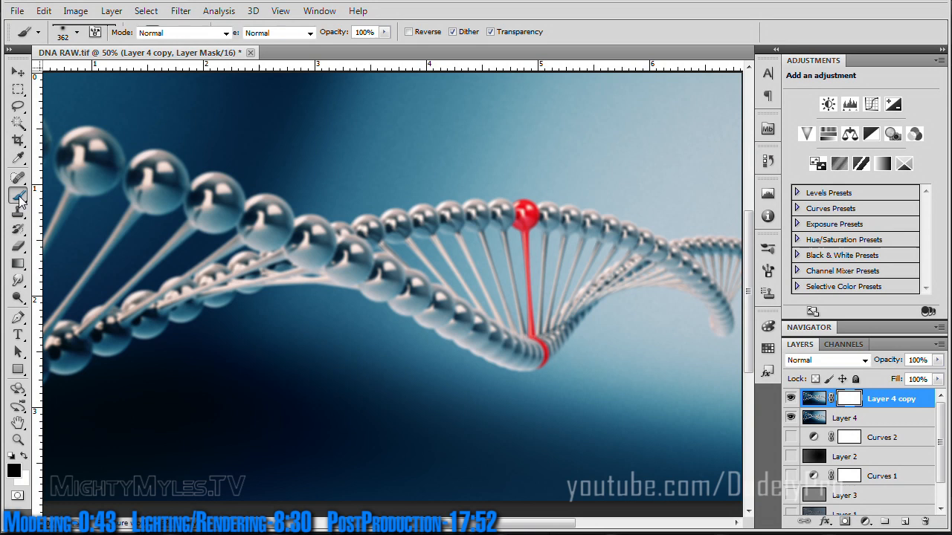
pyautogui.click(18, 195)
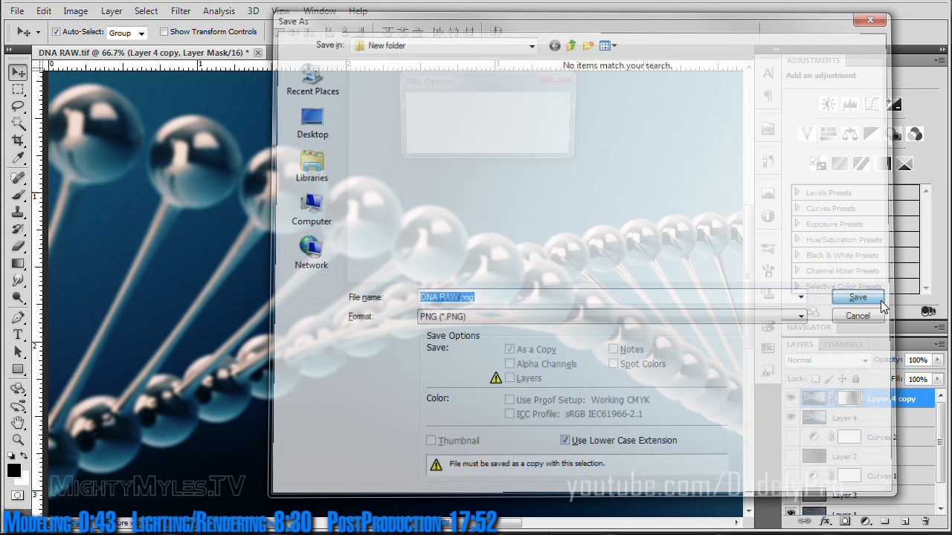
# Step: Save a copy of the finished DNA image in PNG format
pyautogui.click(856, 297)
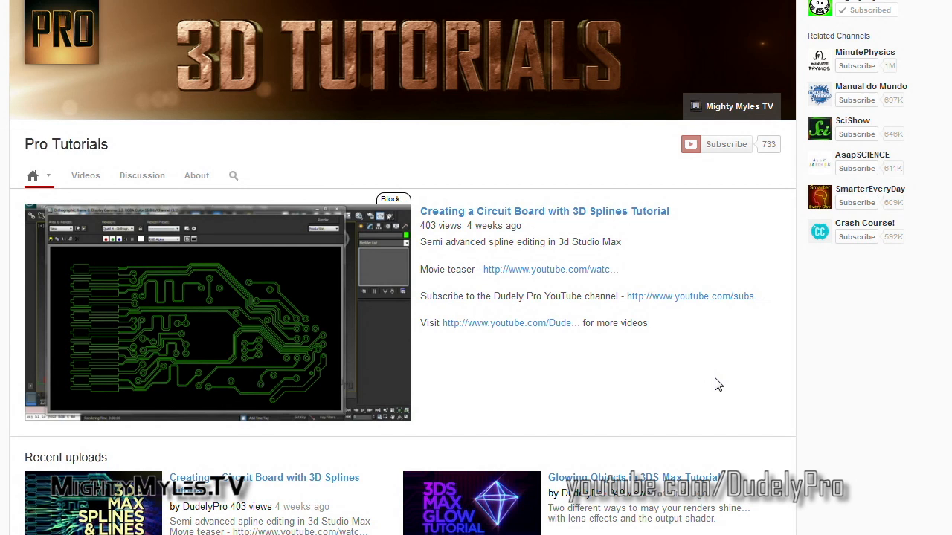
# Step: Show the Pro Tutorials channel's Videos list and browse its 3ds Max uploads
pyautogui.click(86, 175)
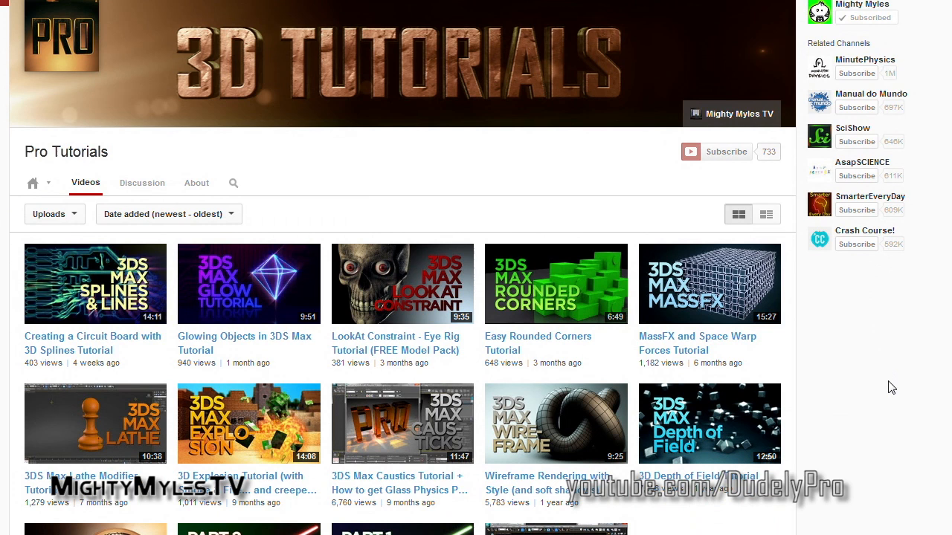
pyautogui.scroll(-3)
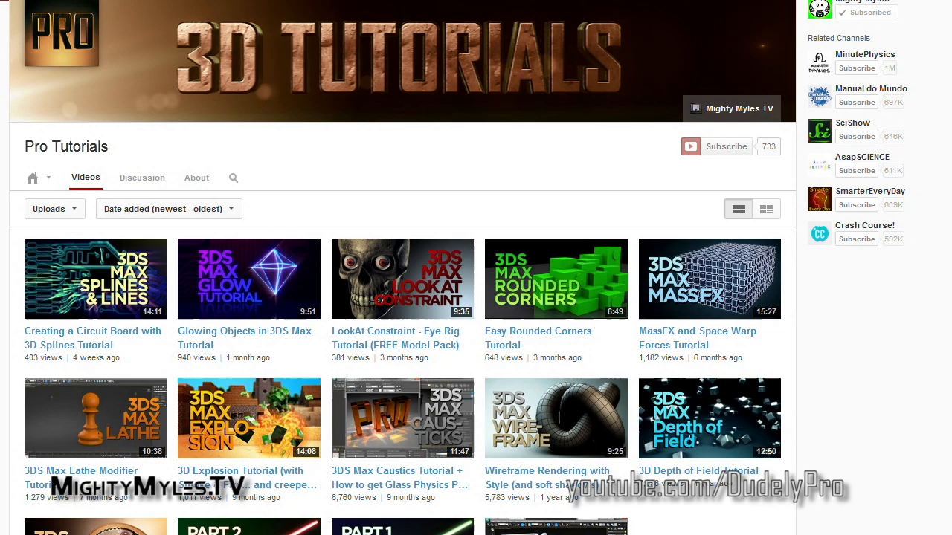